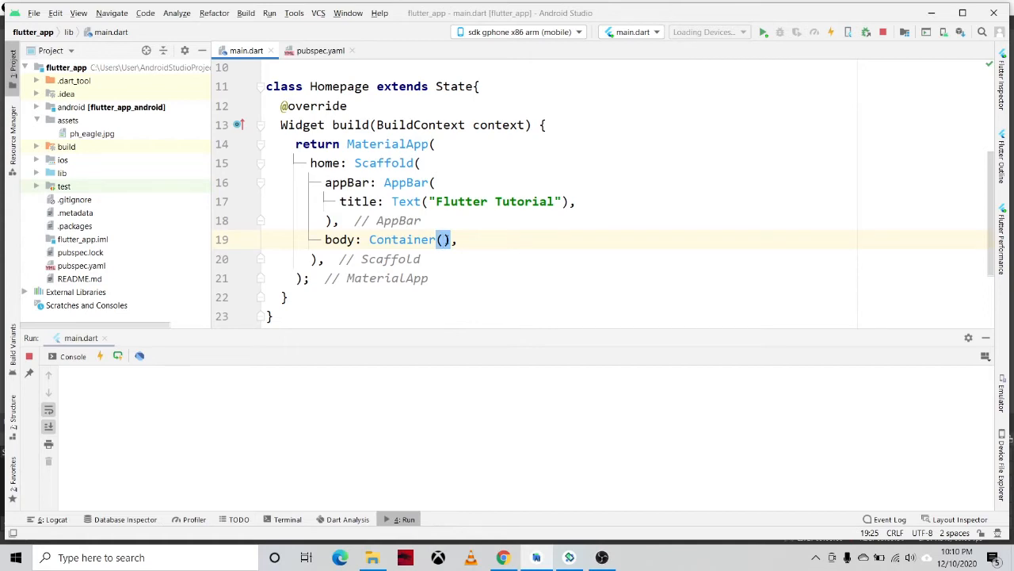
- Insert a ListView.builder call as the Container's child
type("child:")
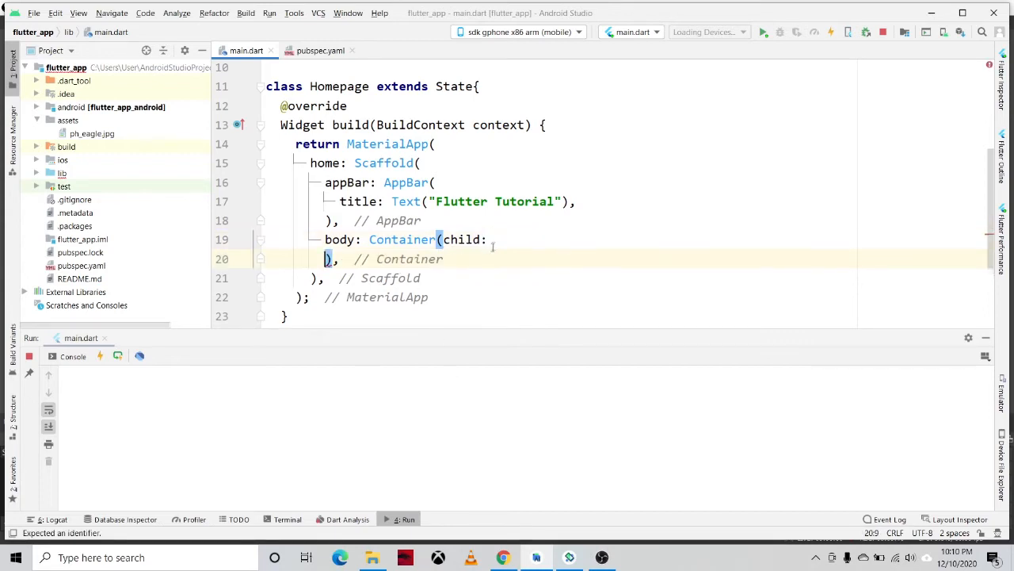
type("L")
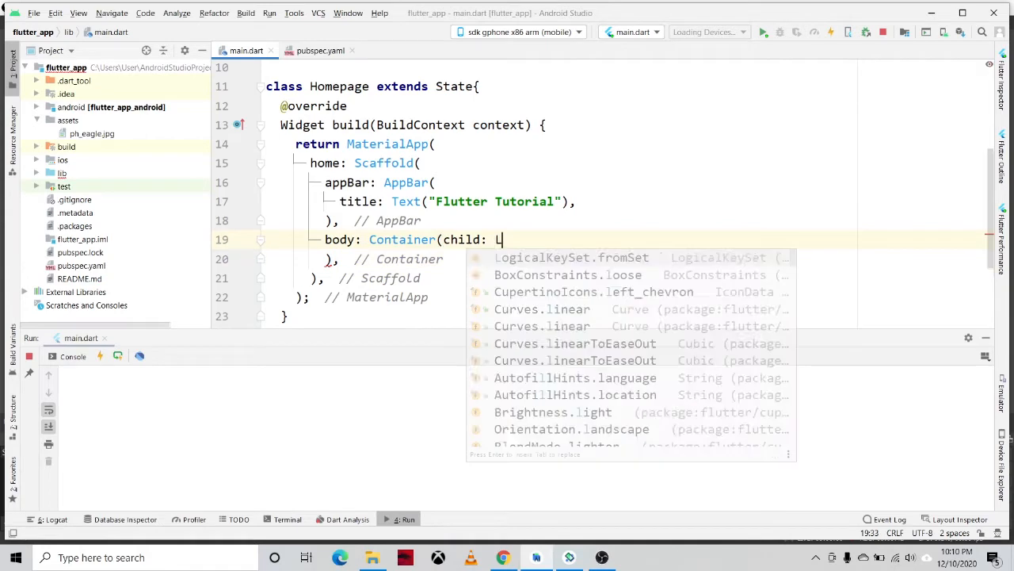
type("istView")
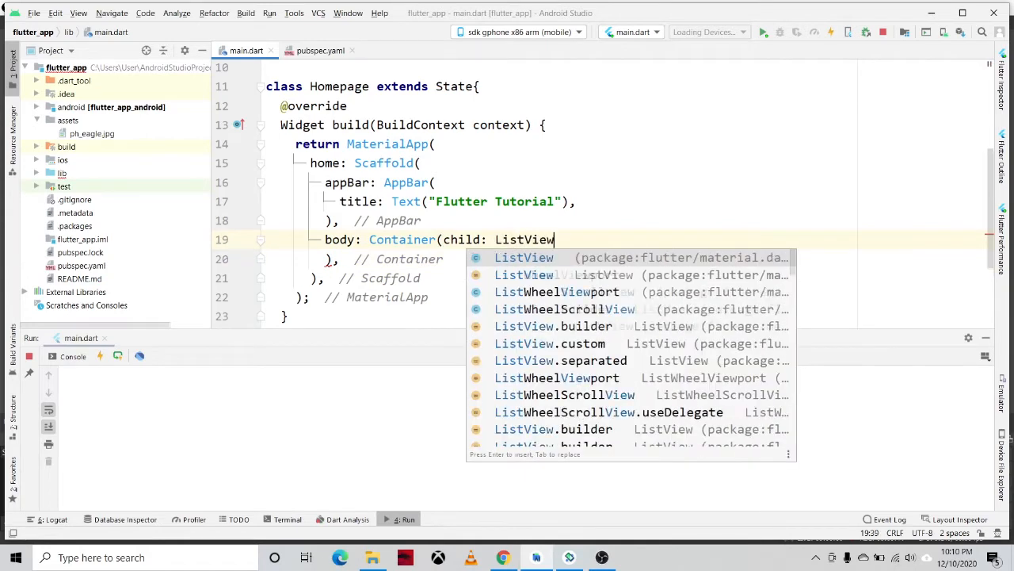
type(".b")
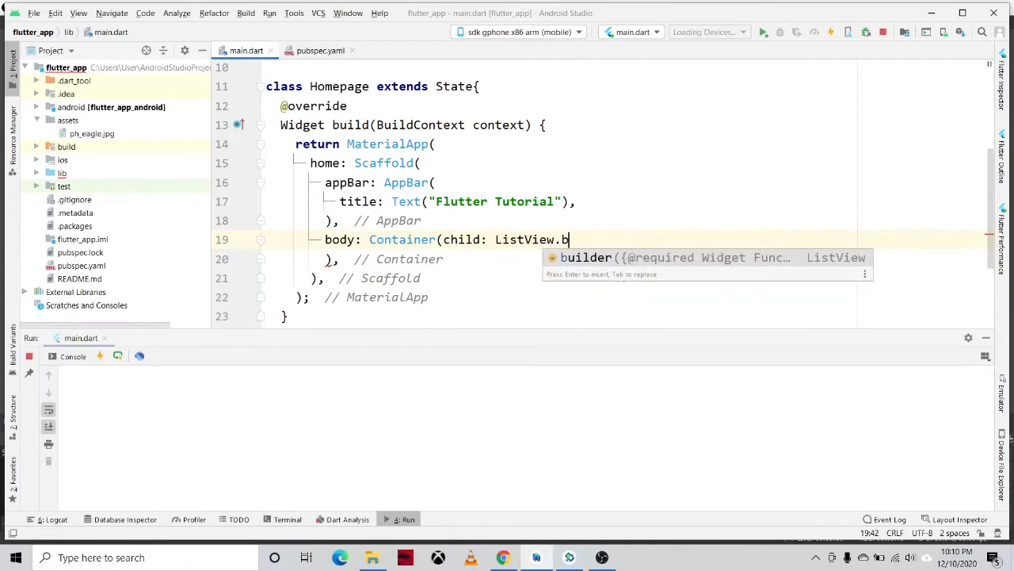
type("ui")
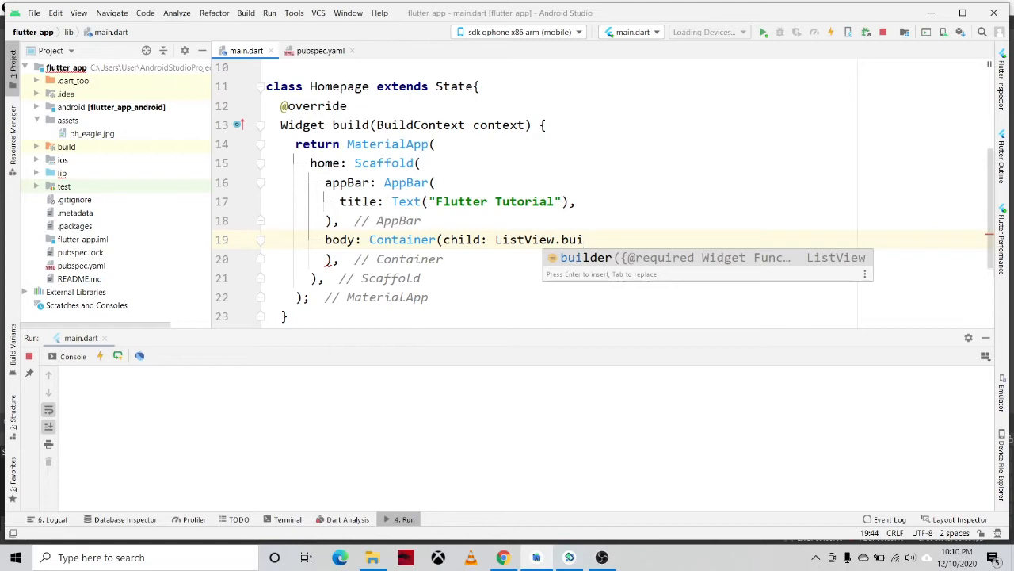
type("lder")
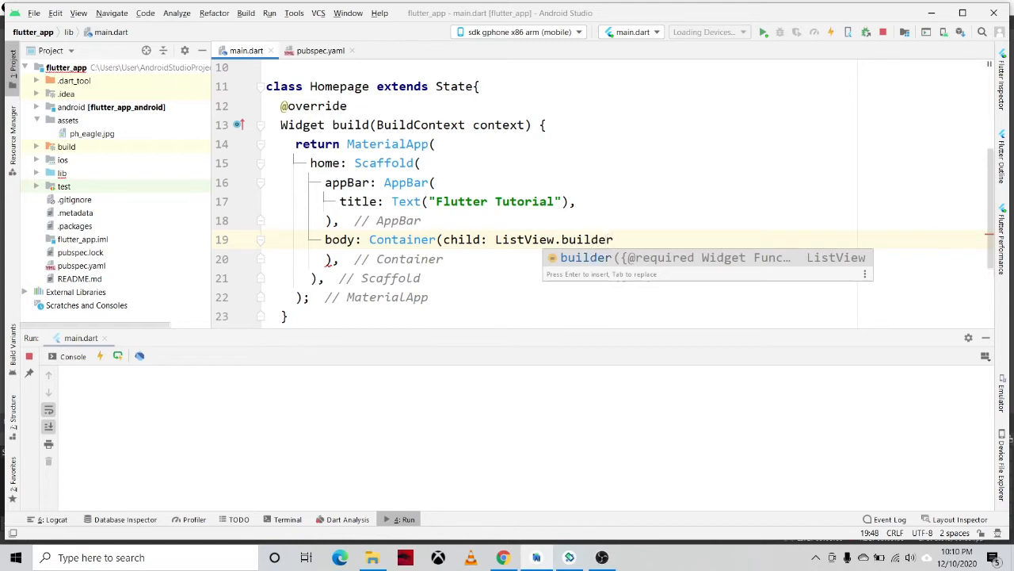
key("Enter")
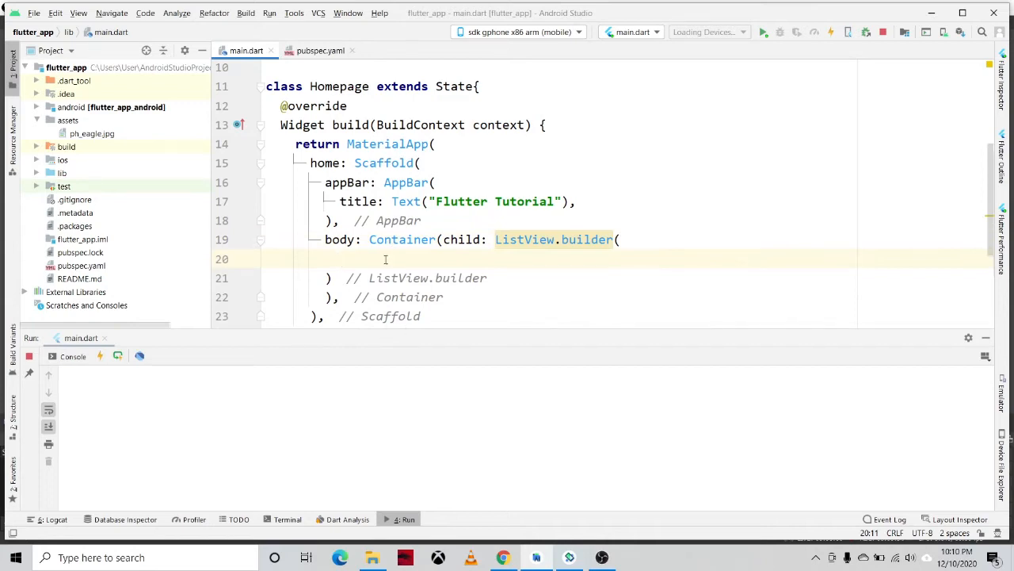
- Add an itemBuilder function taking context to the ListView.builder
type("itemBuilder: ,")
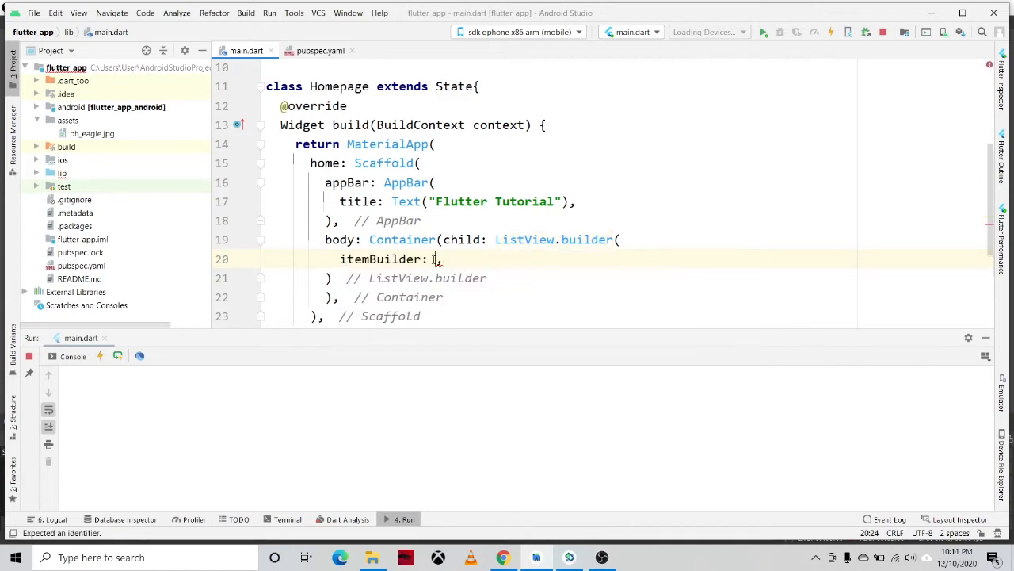
type("(")
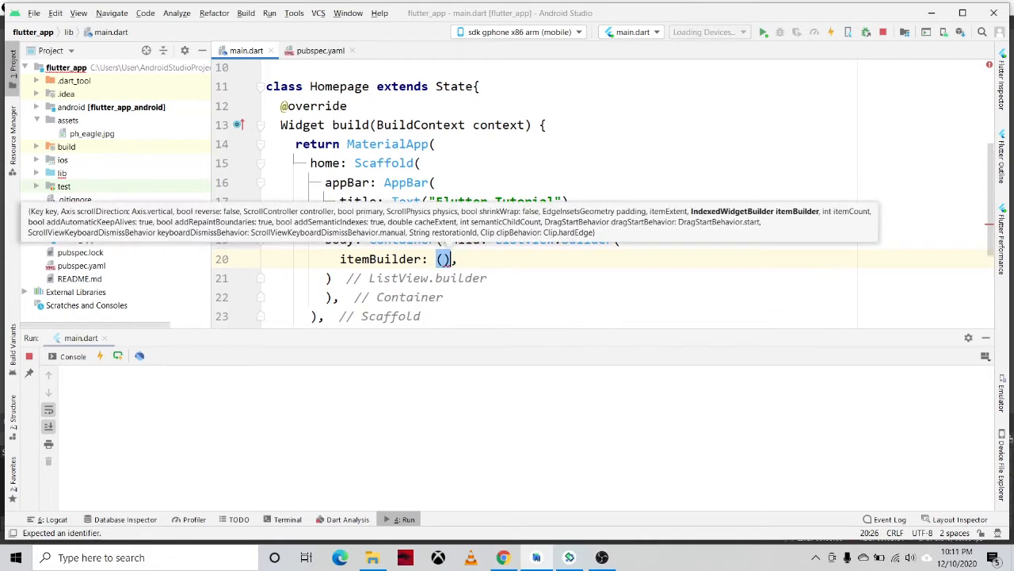
type("{")
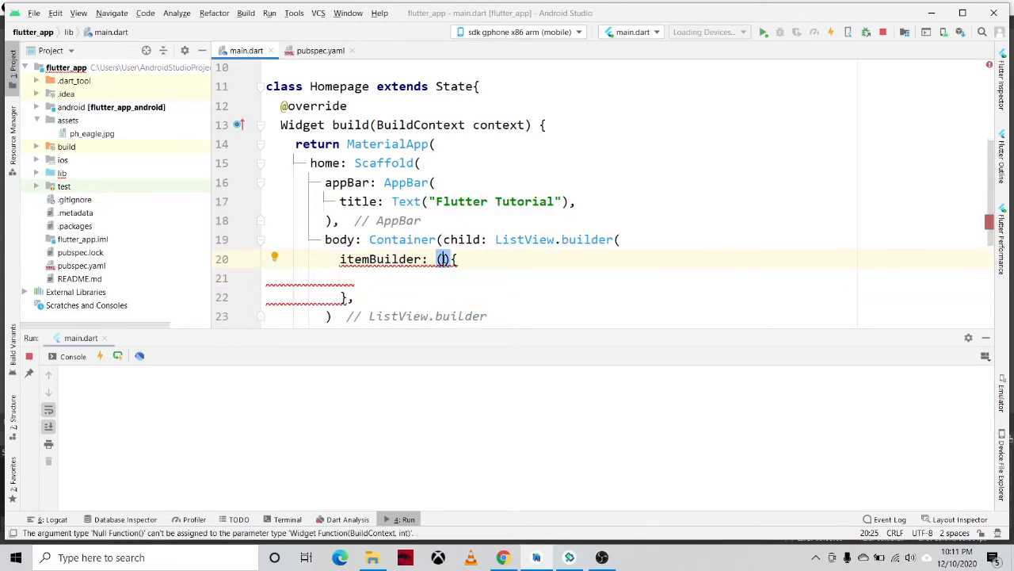
type("context,")
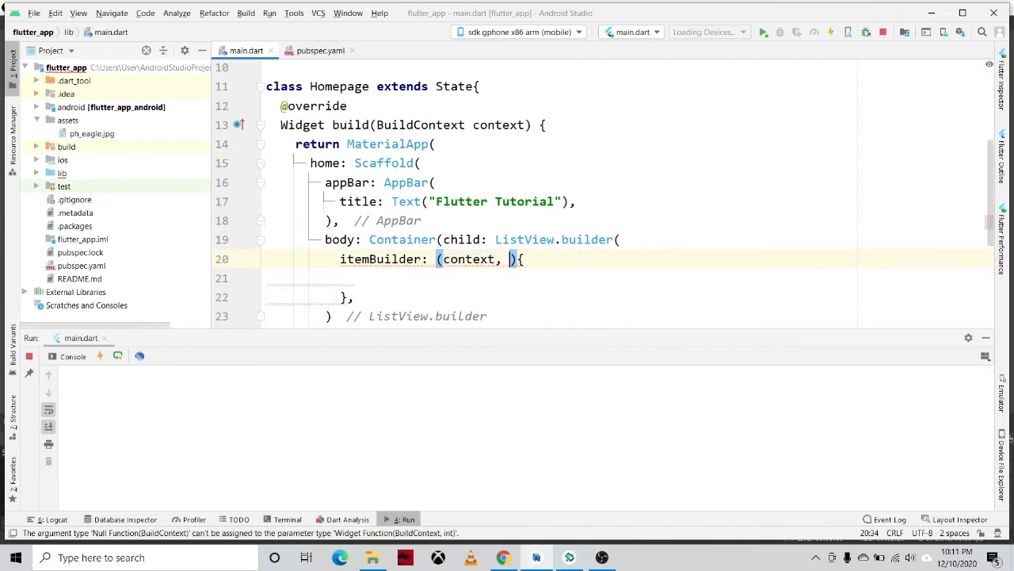
type("index")
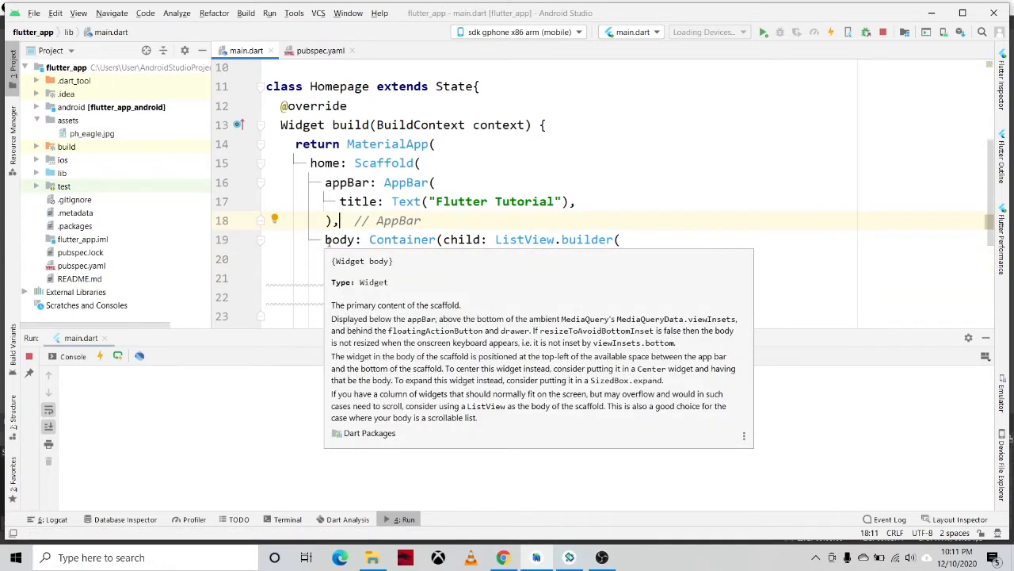
- Complete the itemBuilder signature as (context, index){ }
type("itemBuilder: (context, index){")
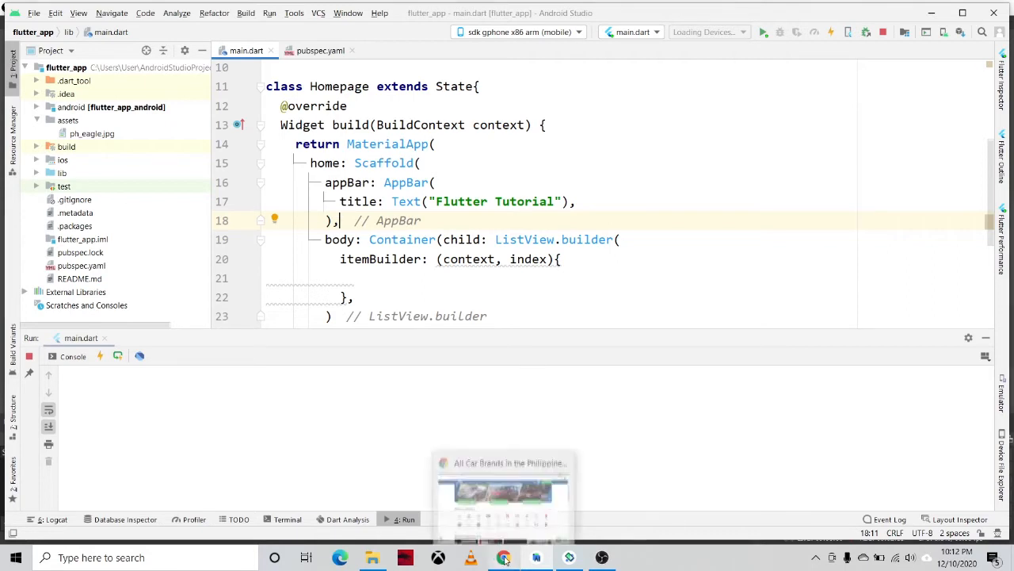
- Switch to the Chrome car brands page listing Toyota, Honda and BMW
left_click(504, 557)
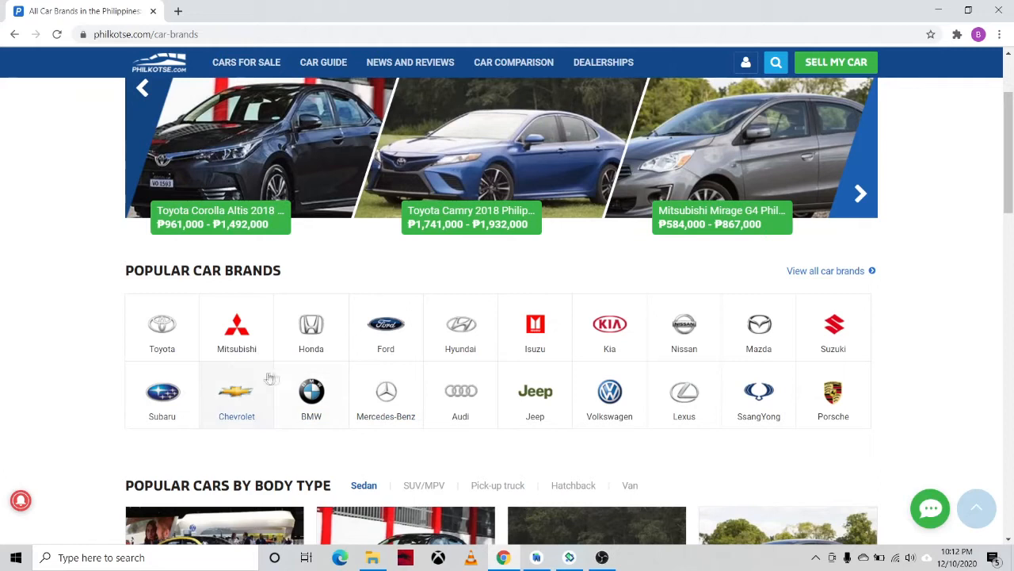
mouse_move(461, 325)
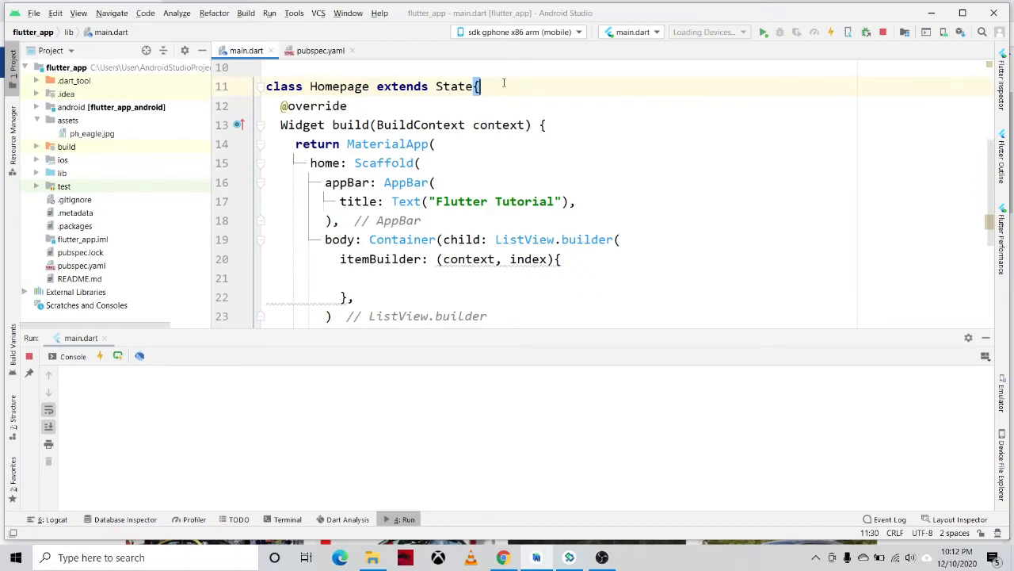
- Declare a List carbrands starting with "Toyota" and "Mitsubishi"
key("enter")
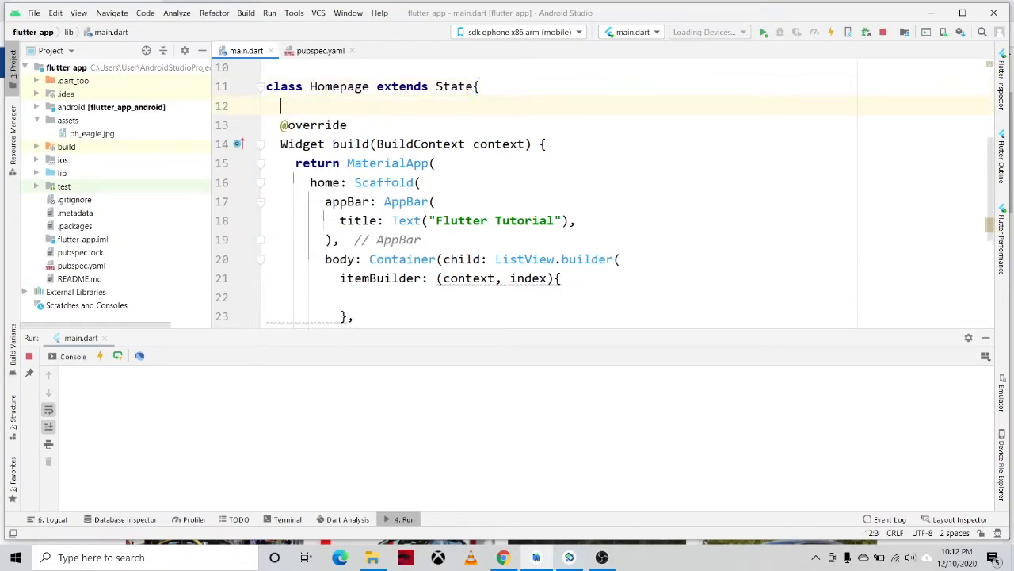
type("List")
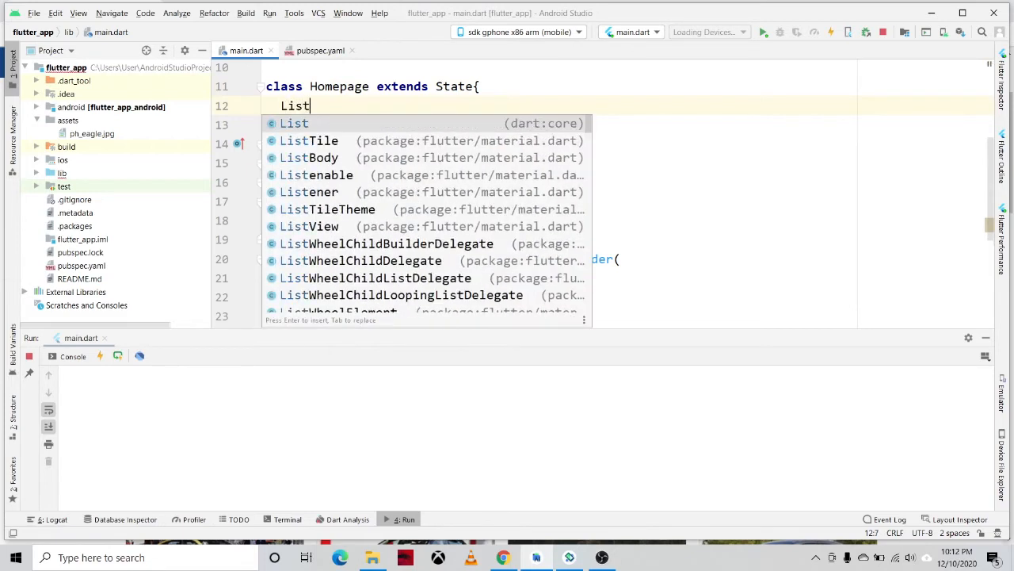
type("car")
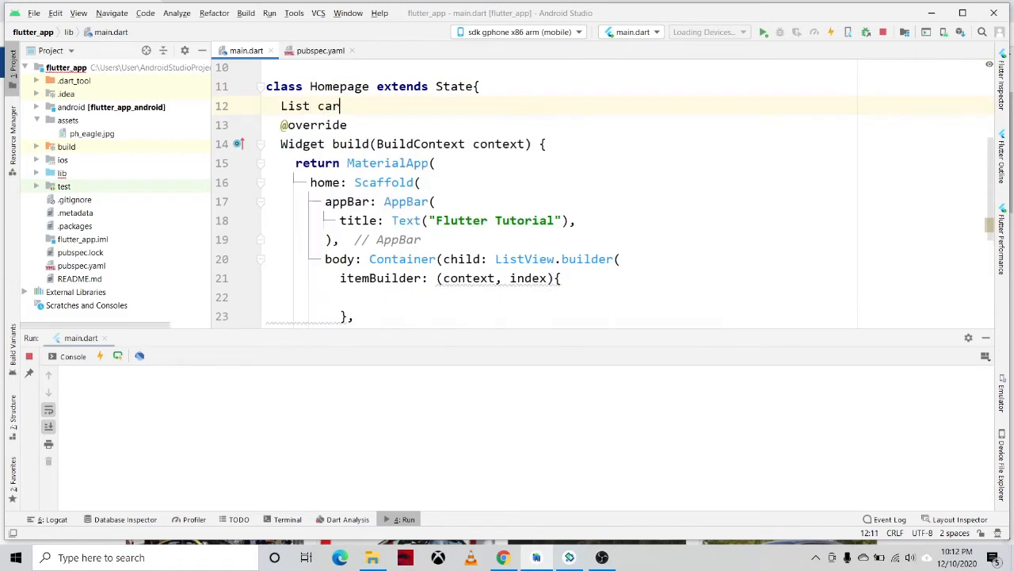
type("brand")
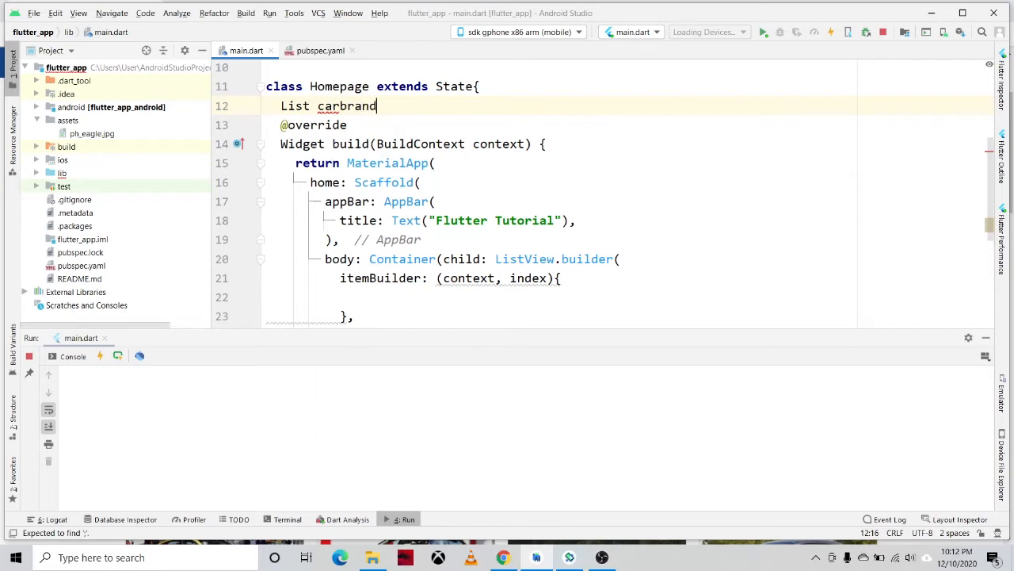
type("s =")
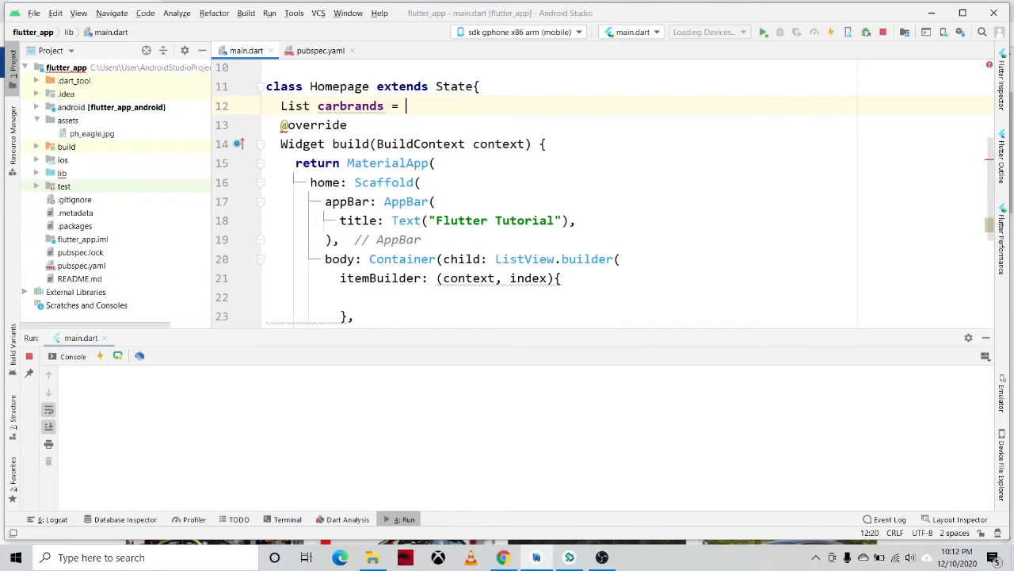
type("[];")
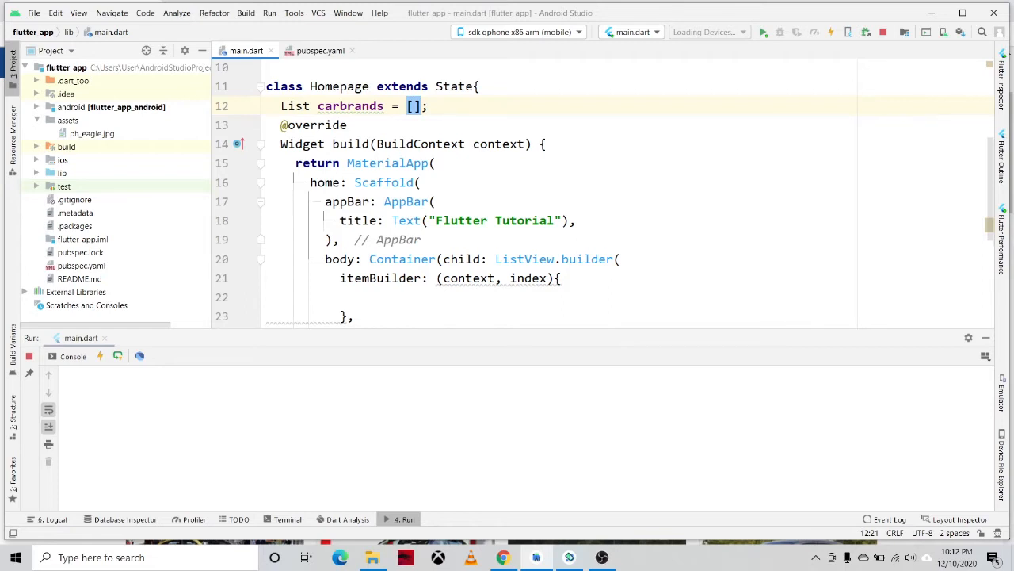
type("\"\"")
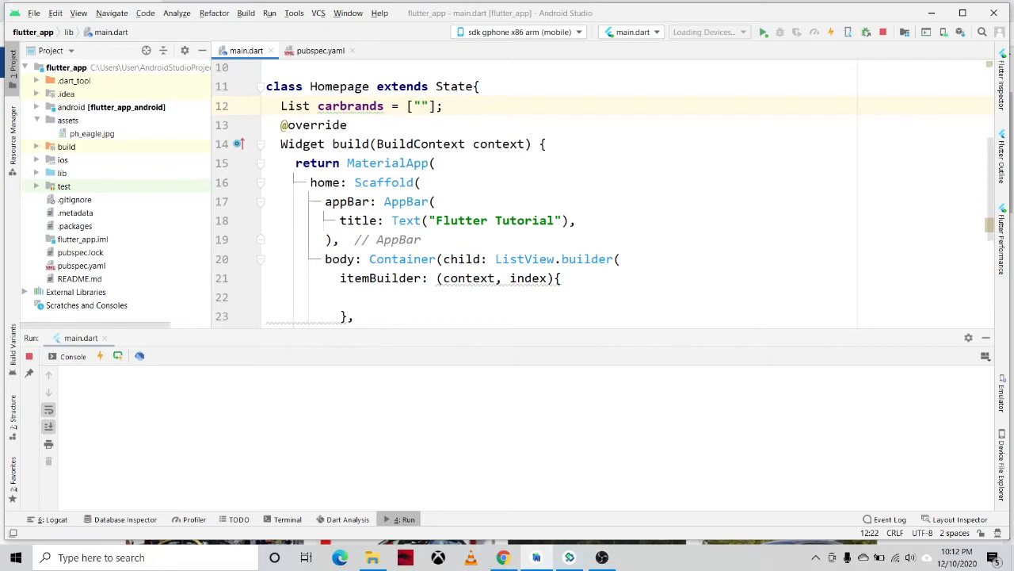
type("Toyota")
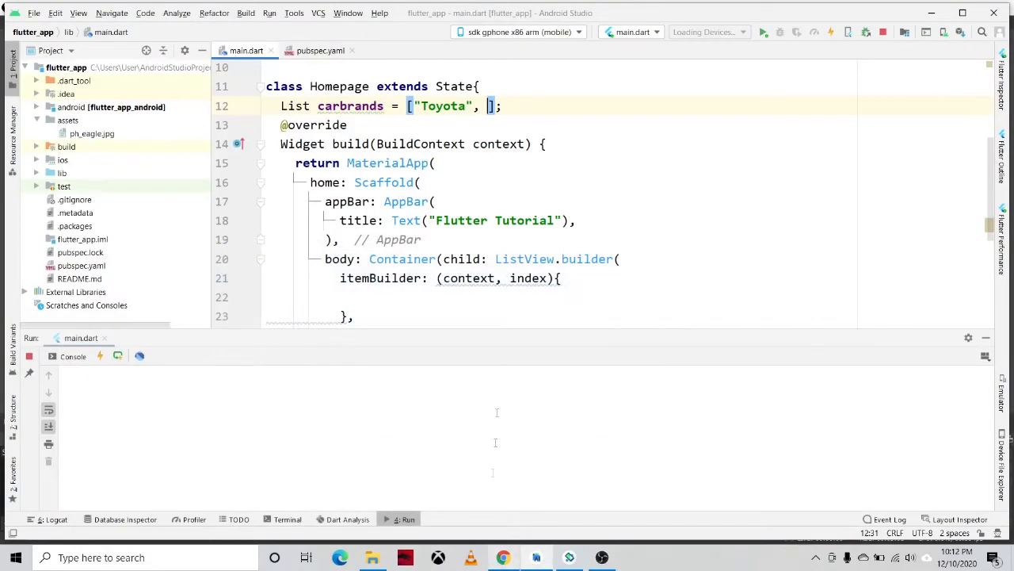
type("\"")
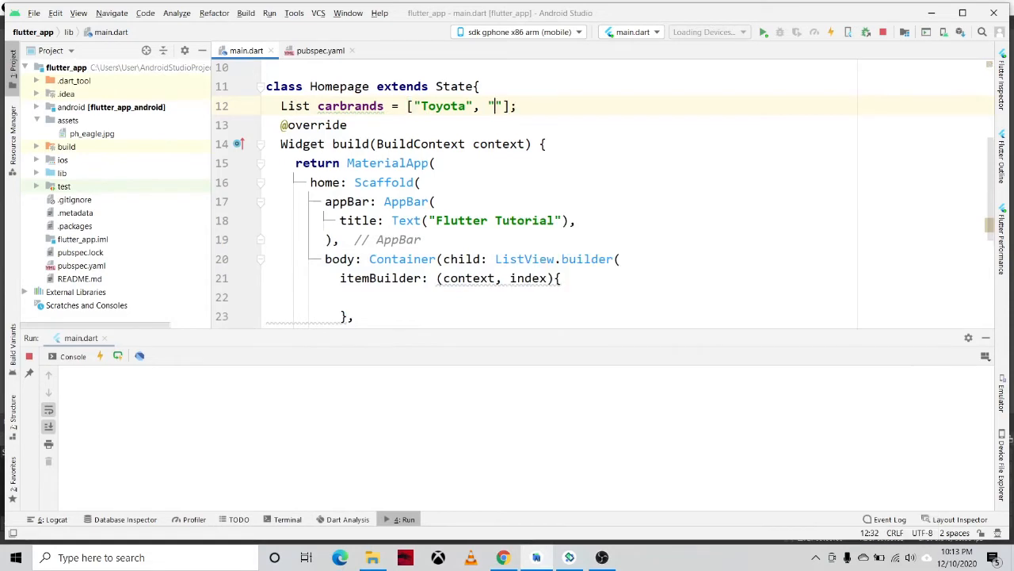
type("Mitsub")
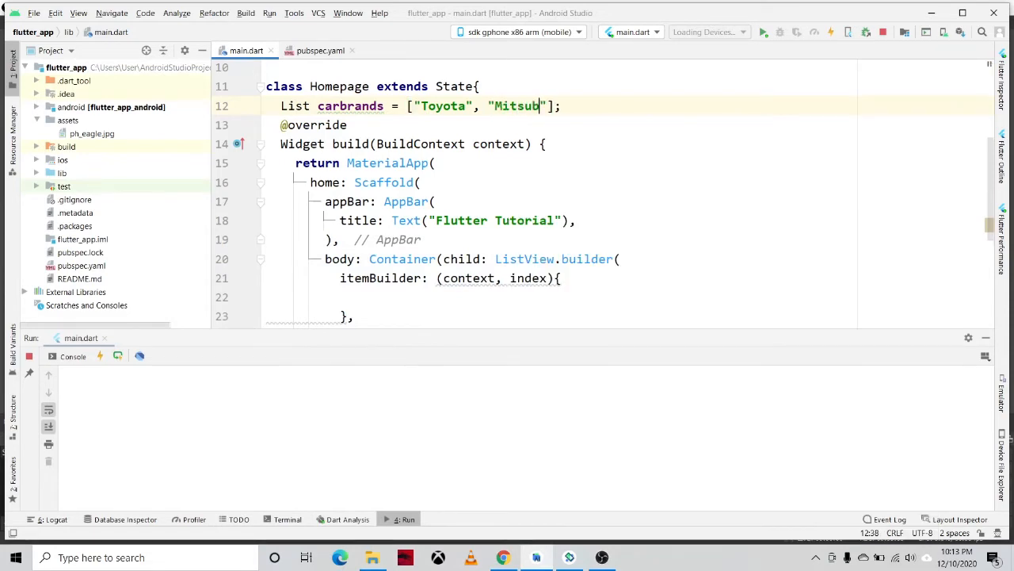
type("isho")
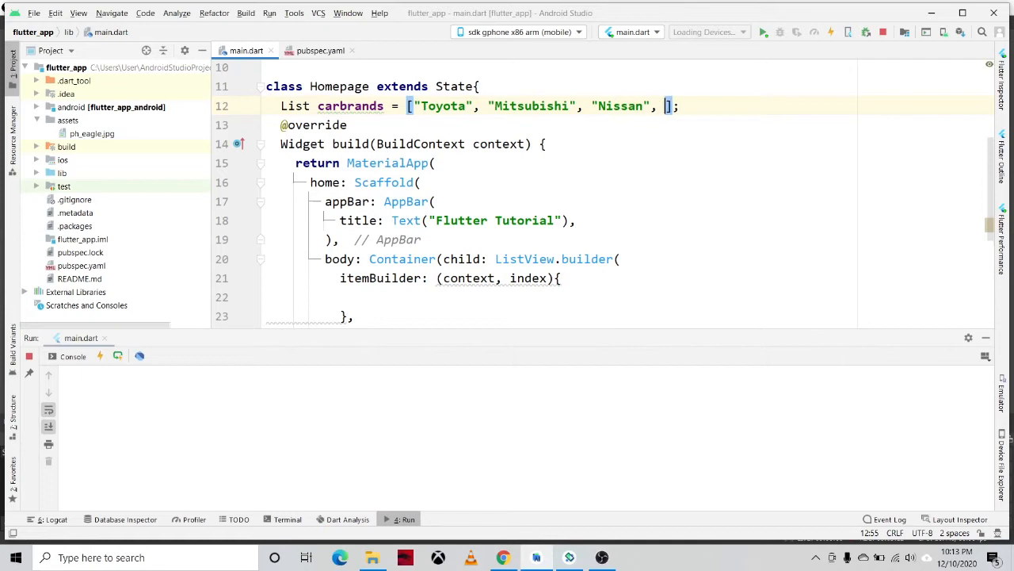
- Append "Ford", "Hyundai", "Isuzu" and "Kia" to the carbrands list
type("\"Ford\", \"\"")
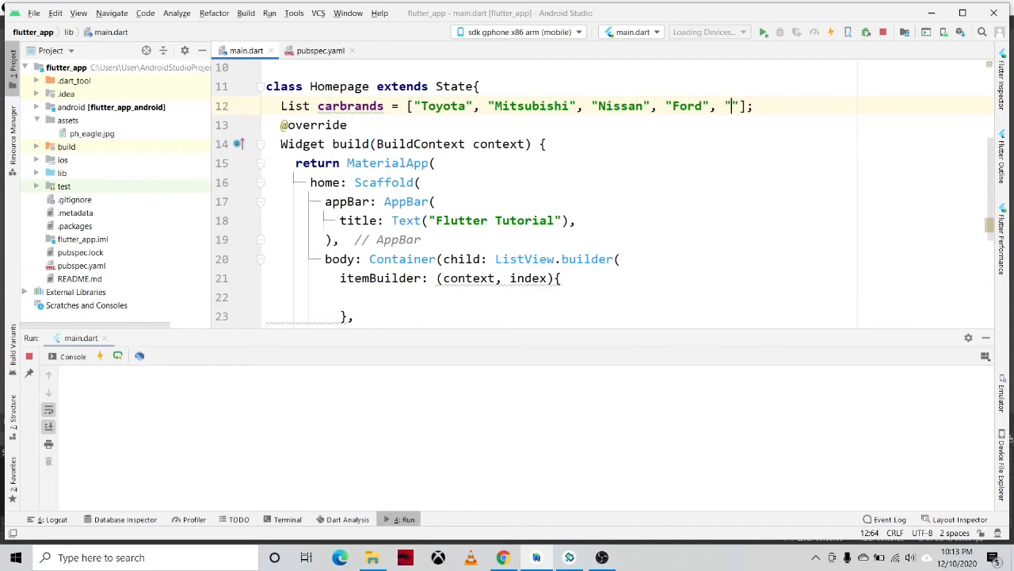
type("h")
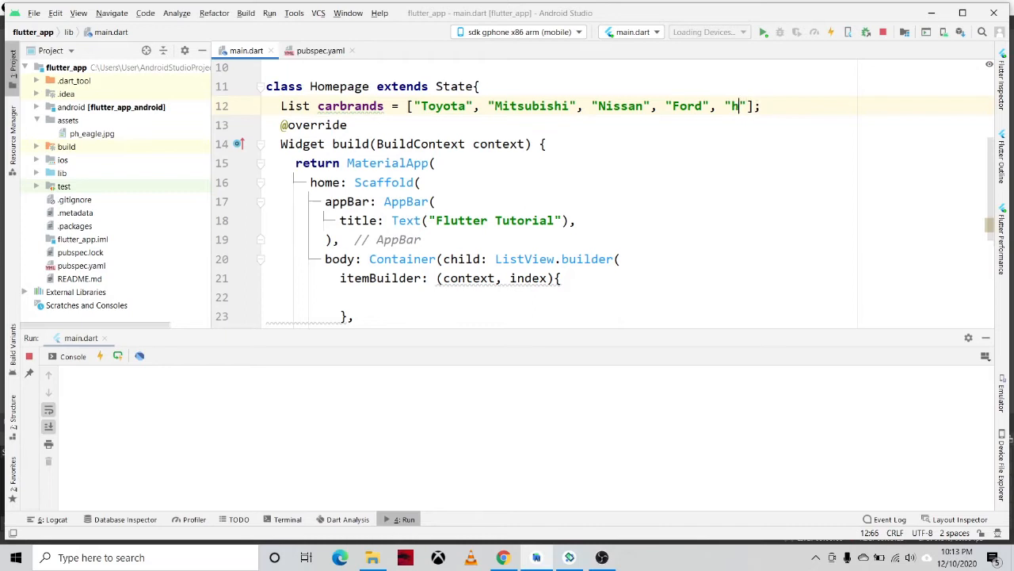
type("undai")
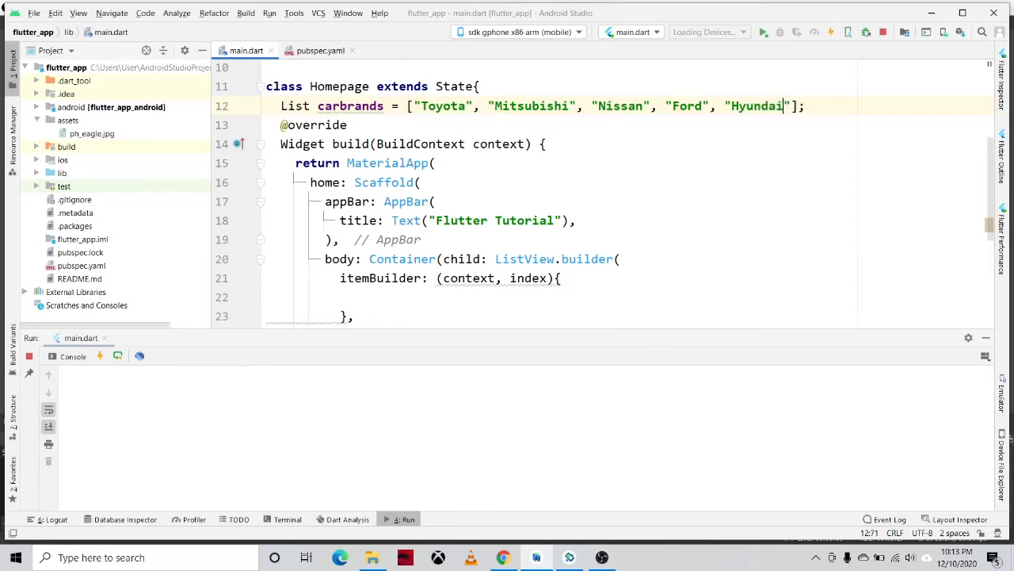
left_click(503, 557)
type(", \"I")
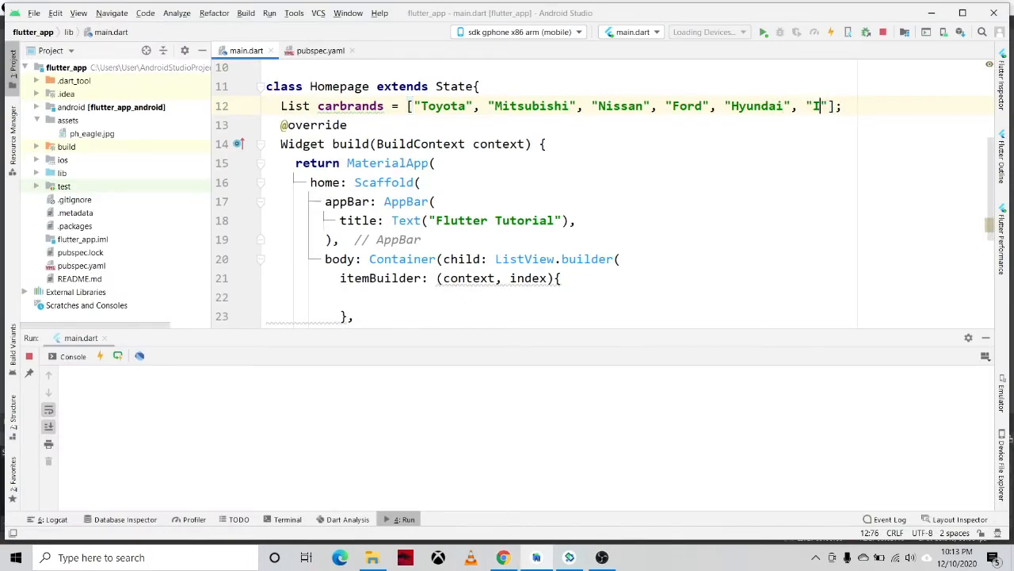
type("suzu")
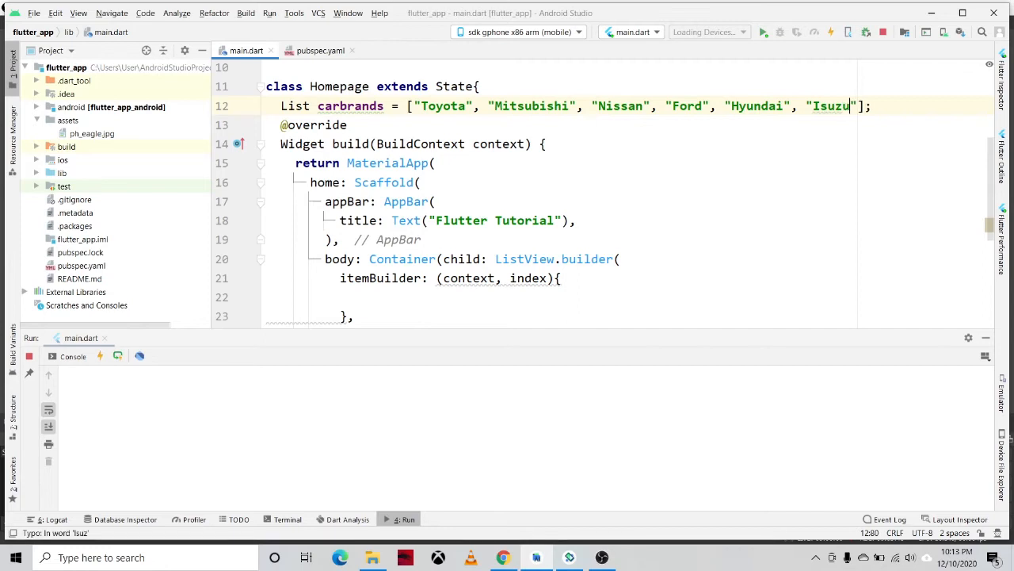
type(", \"K")
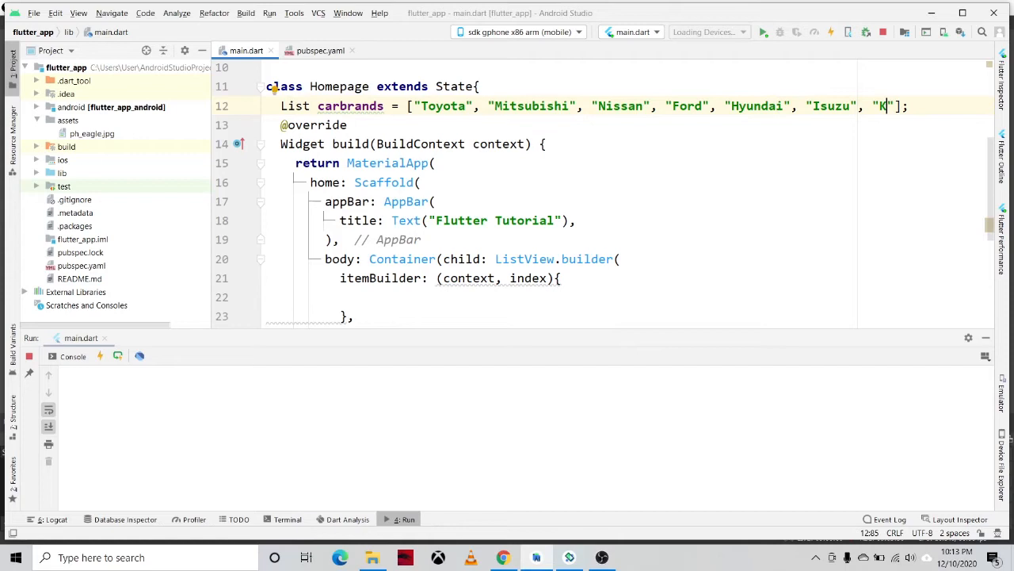
type("i")
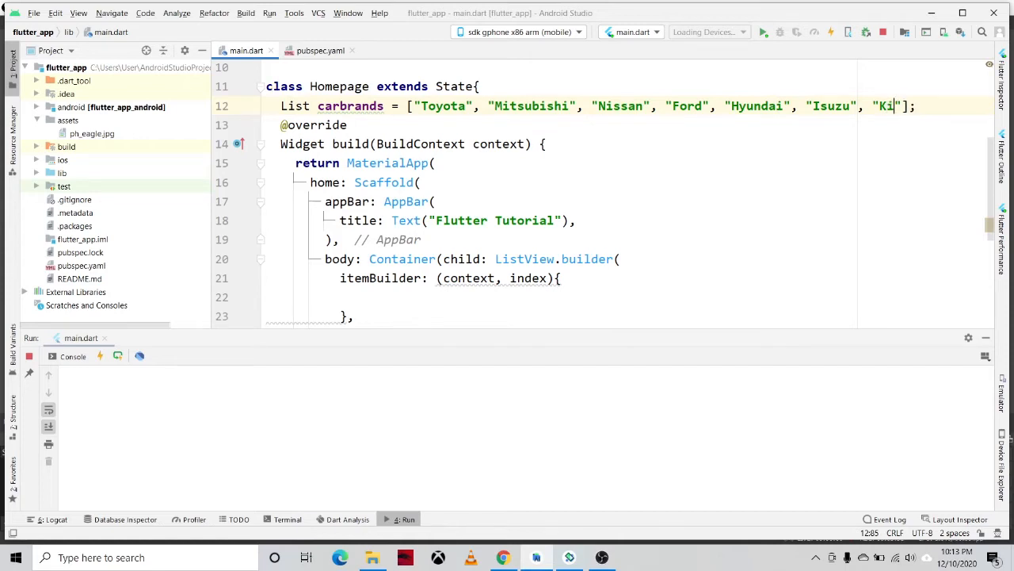
type("a")
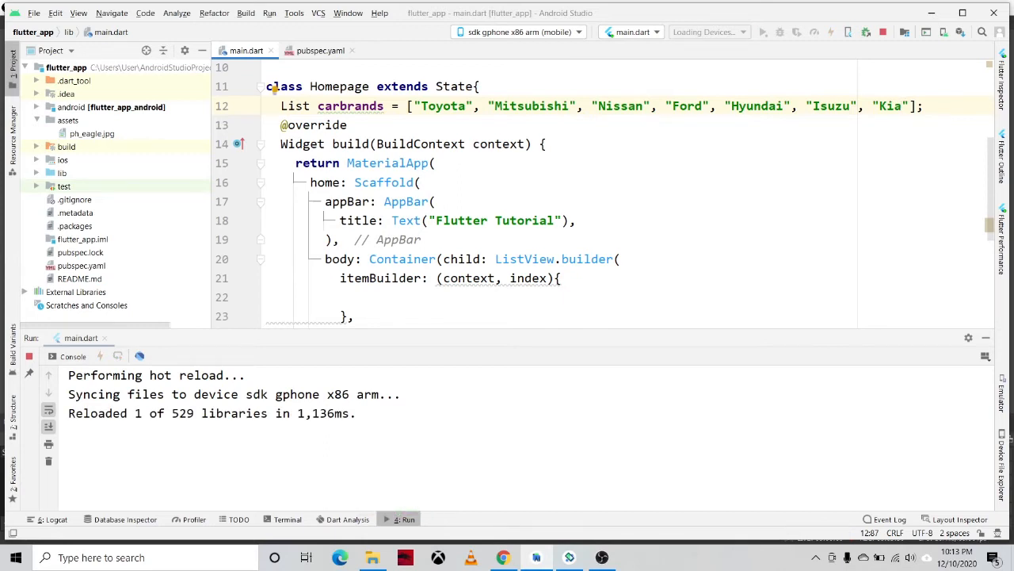
- Make itemBuilder return a ListTile with a Text title
left_click(390, 297)
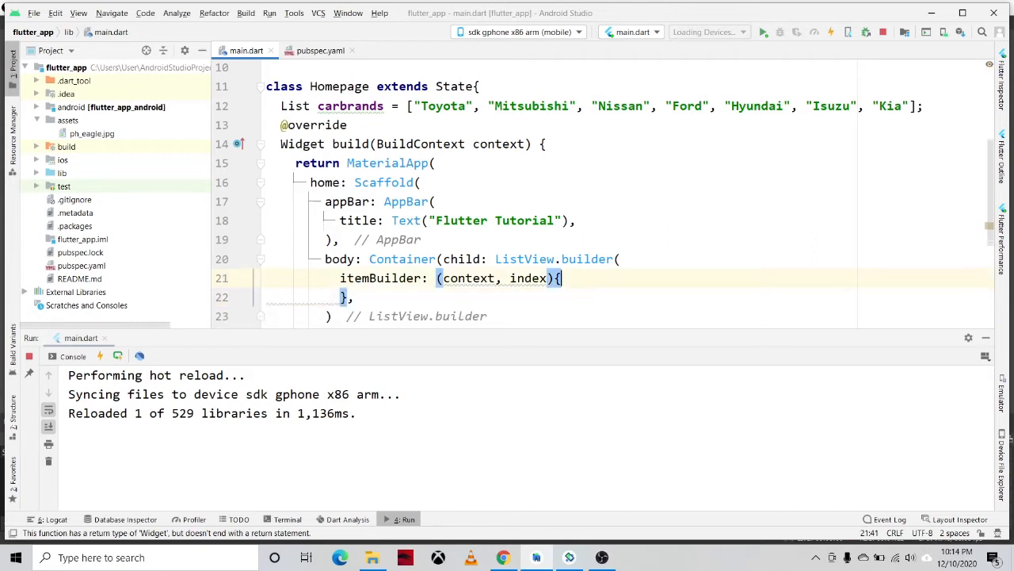
type("return")
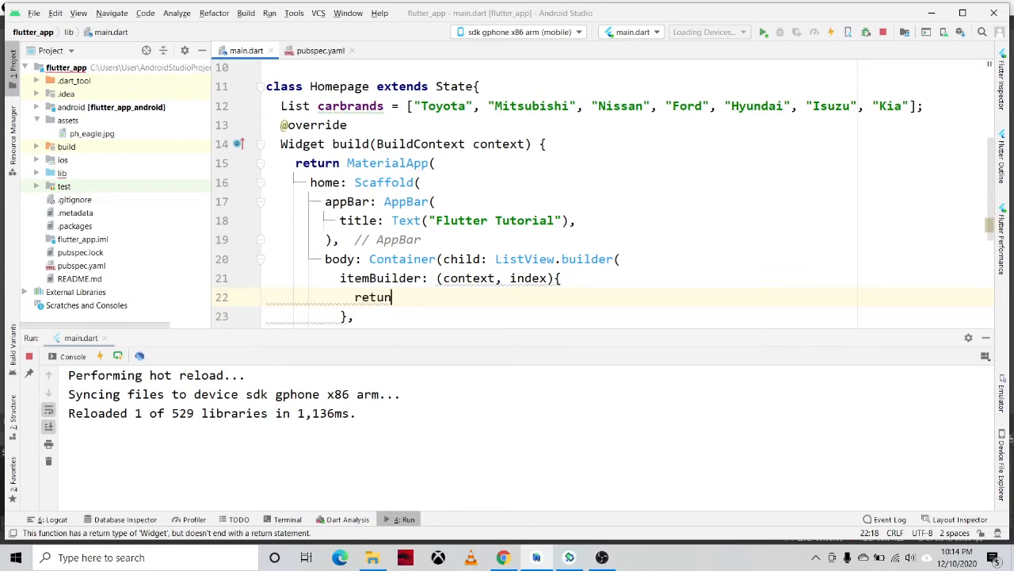
type("Li")
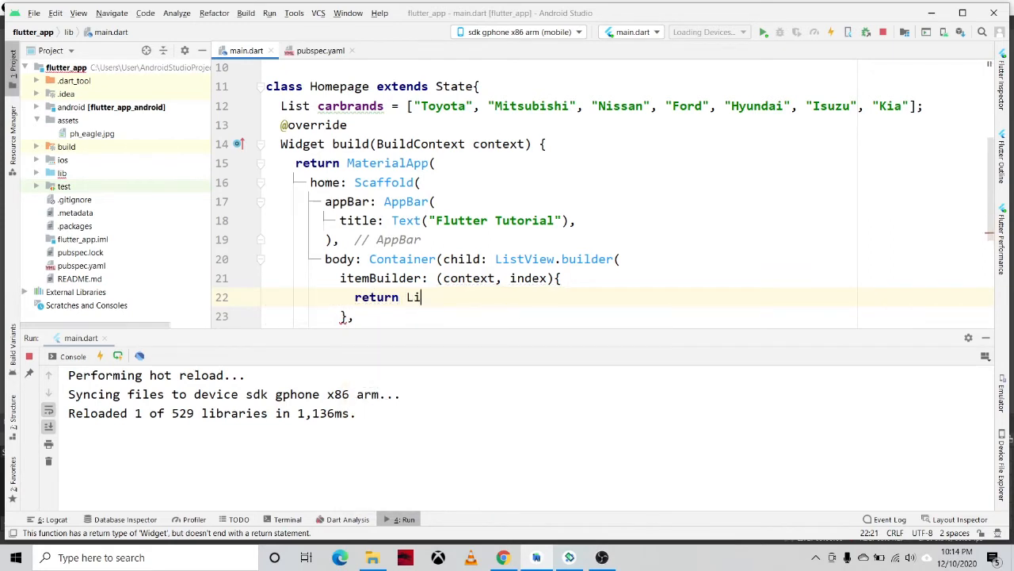
type("stTile(")
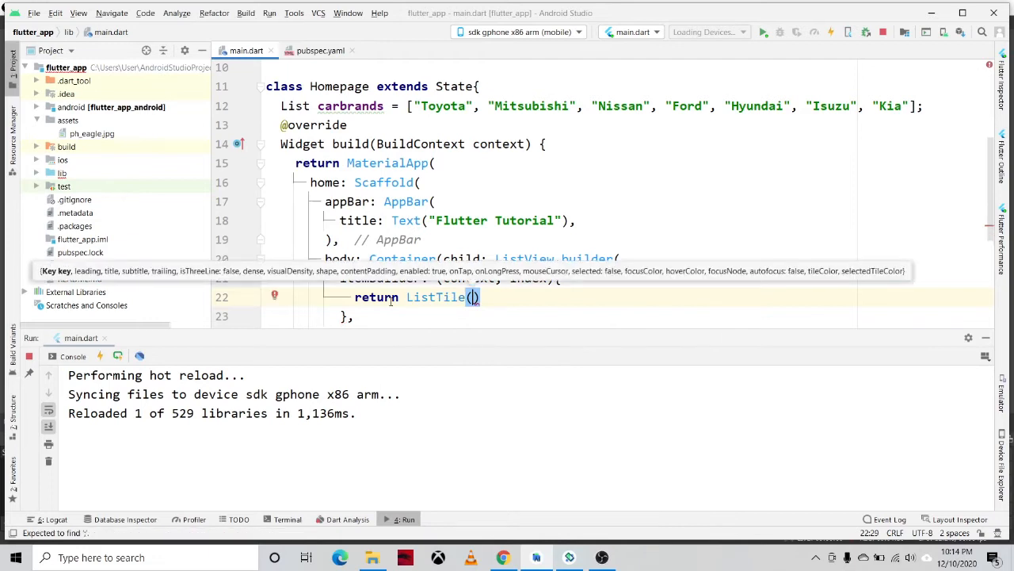
type("t")
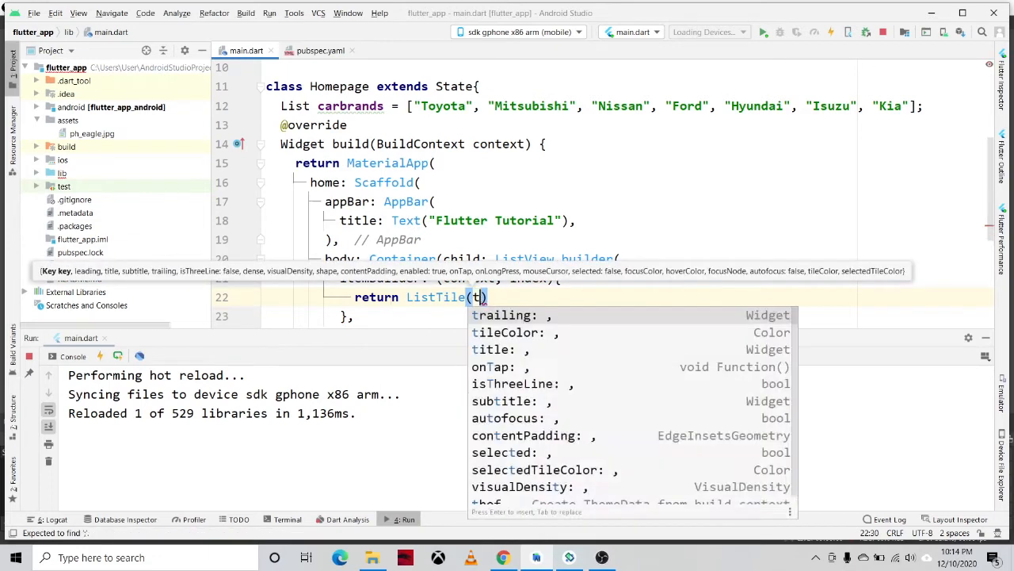
type("itle: ,")
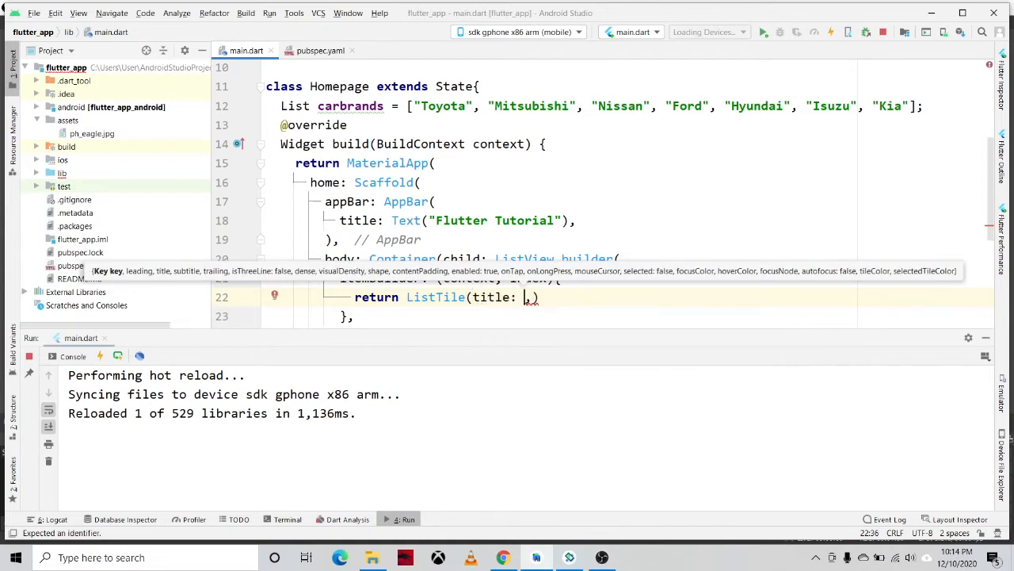
type("Text(")
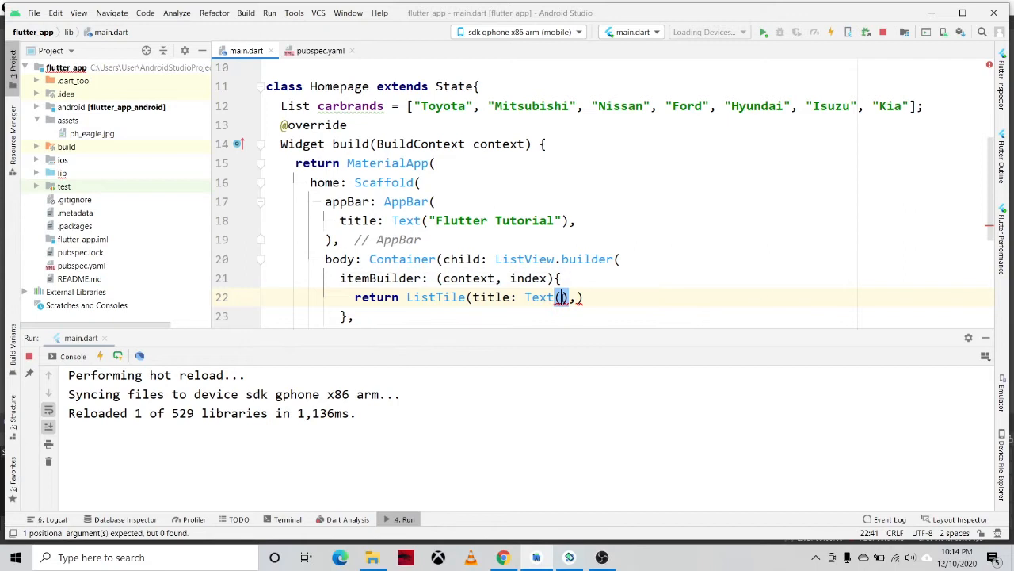
- Set the Text title's content to carbrands[index]
left_click(354, 106)
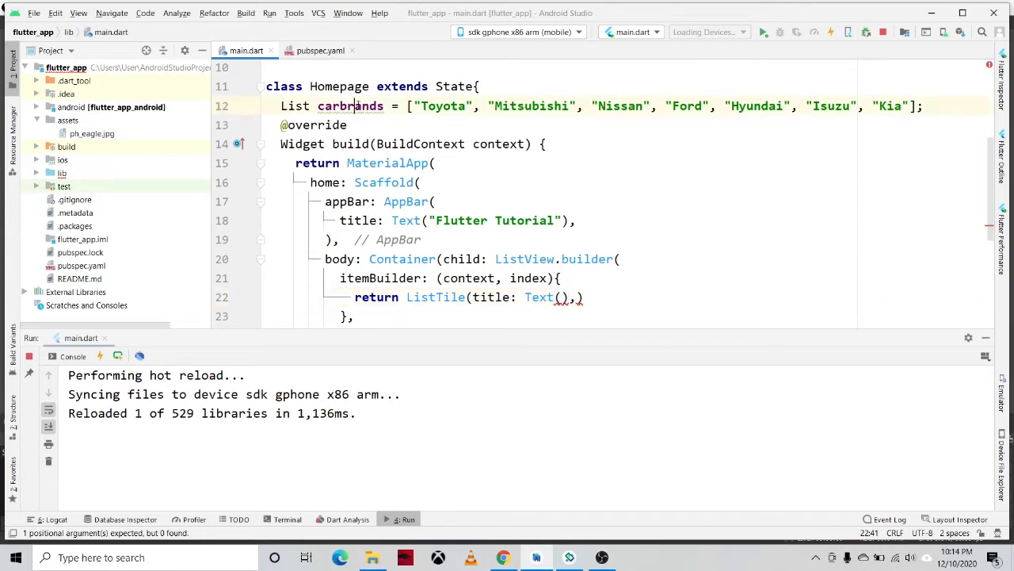
double_click(351, 106)
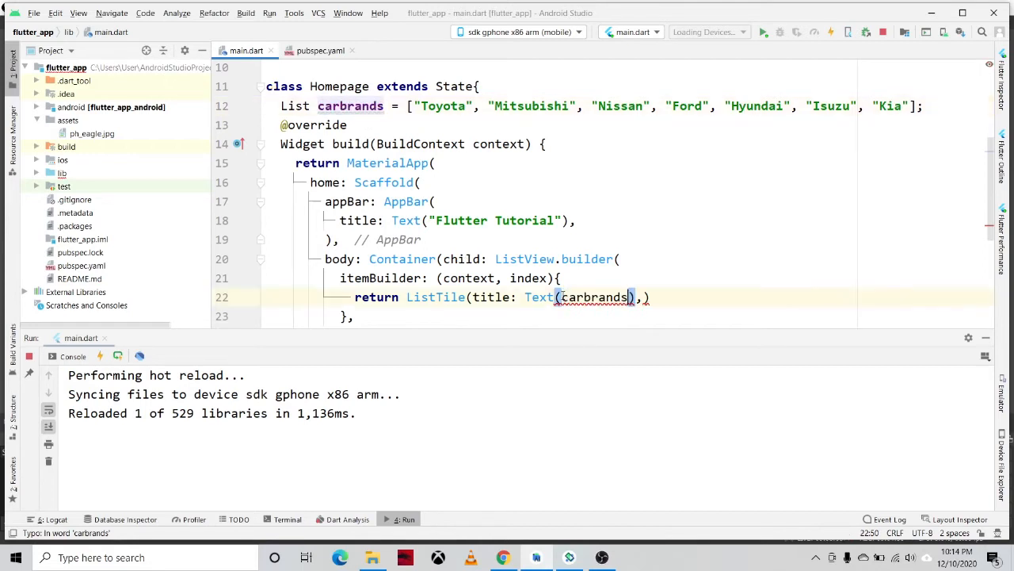
type("[]")
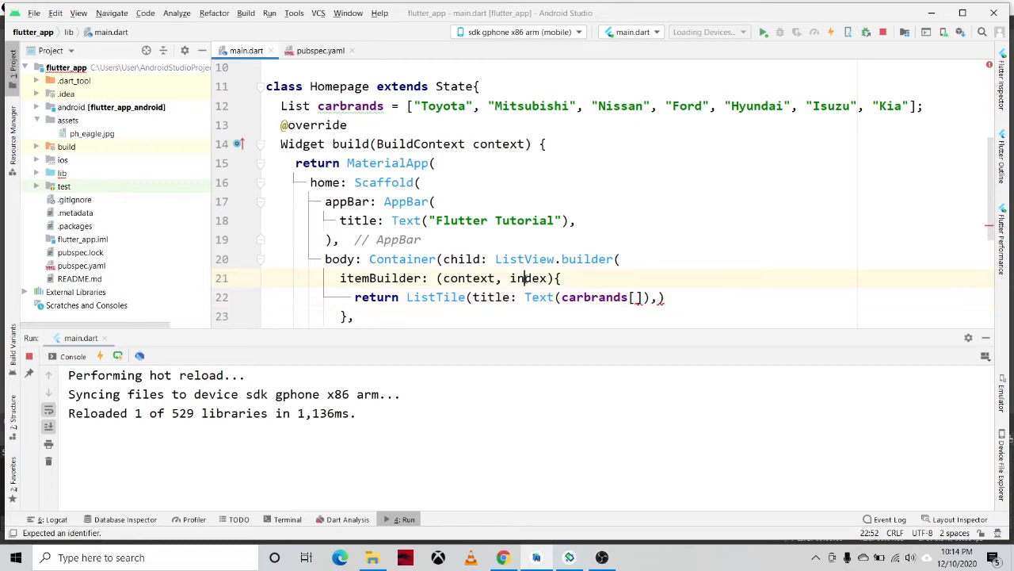
double_click(527, 277)
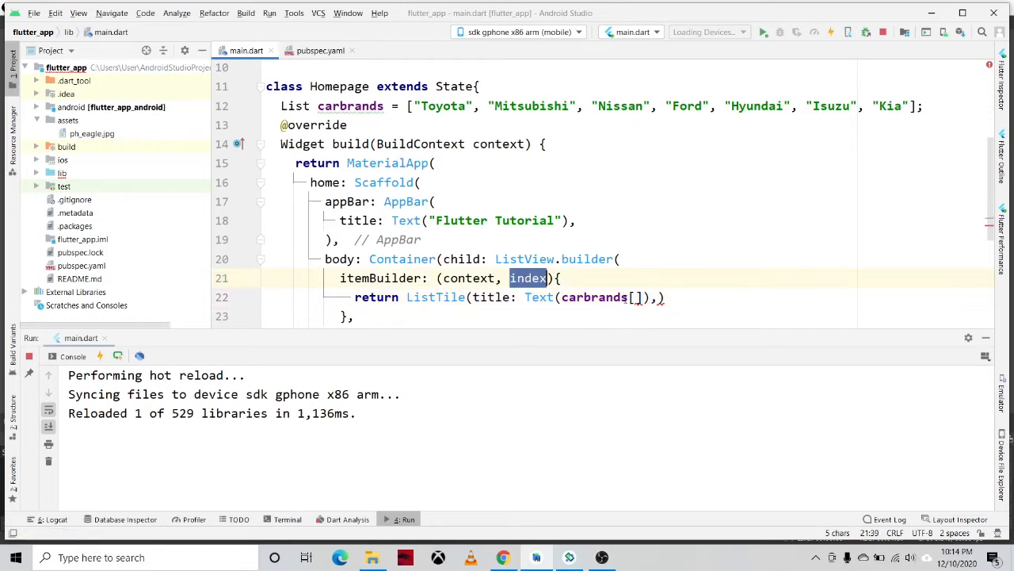
type("index")
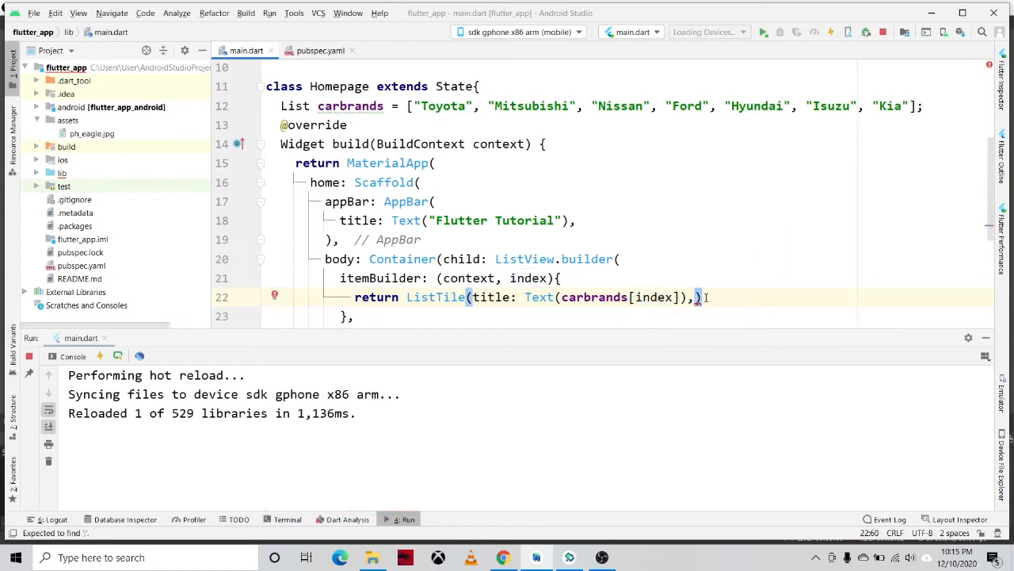
type(";")
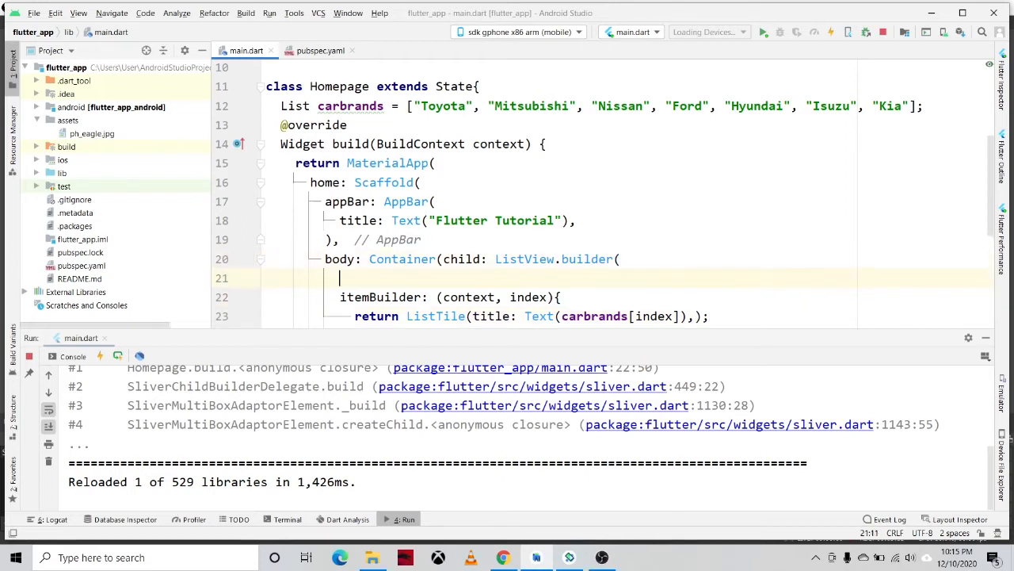
- Add itemCount: carbrands.length to the ListView.builder
type("itemCount: ,")
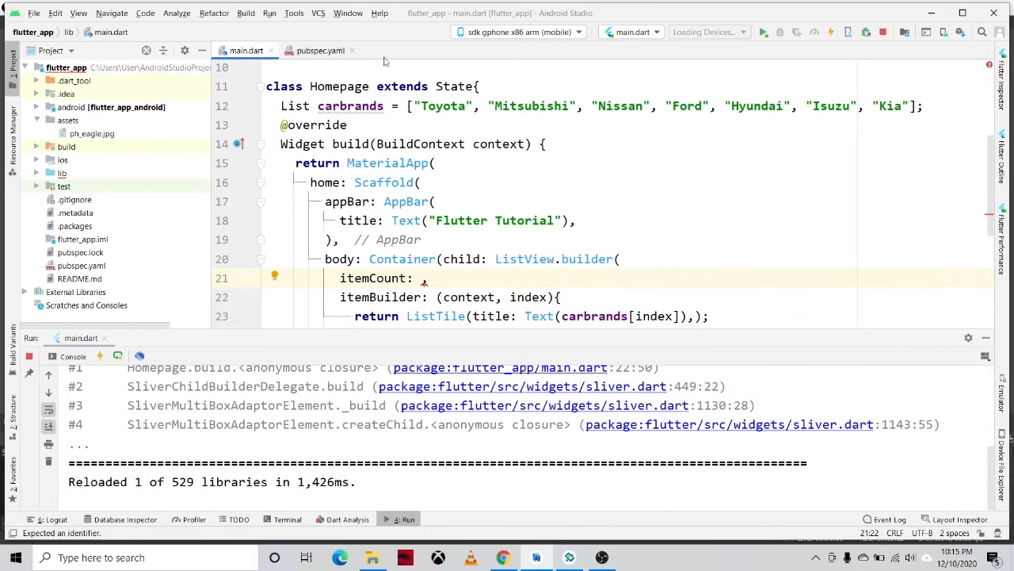
mouse_move(353, 105)
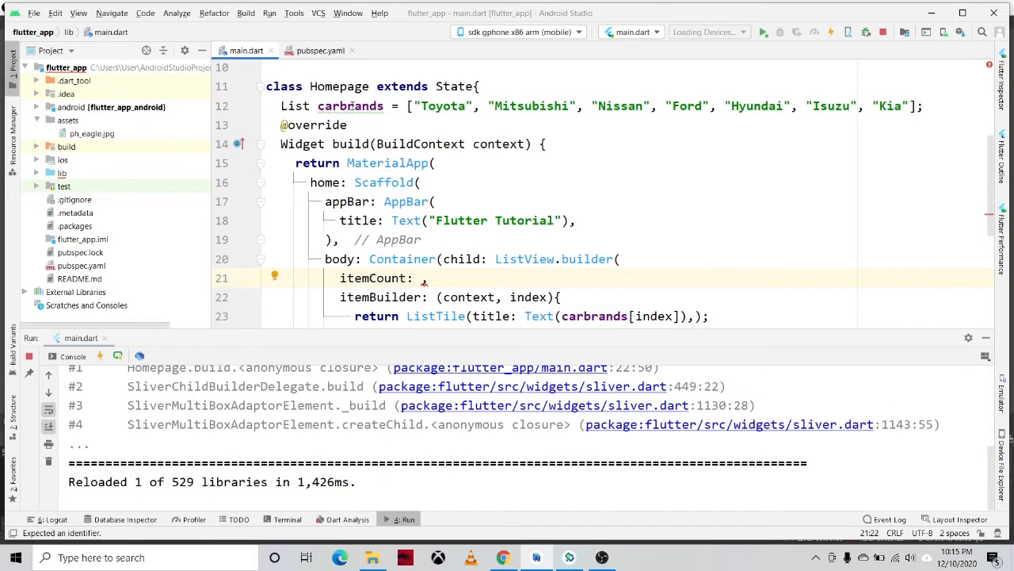
double_click(349, 106)
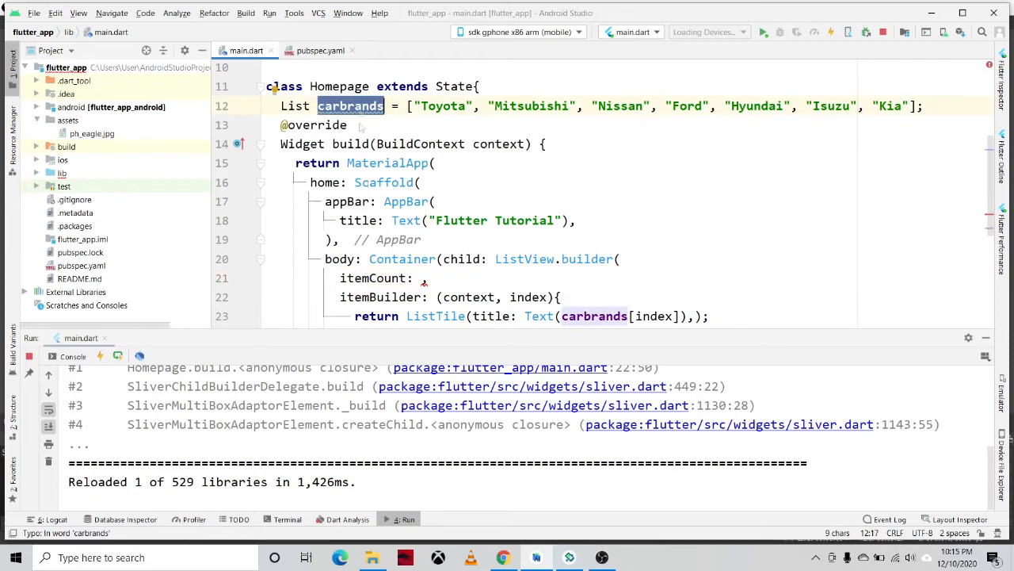
type("carbrands")
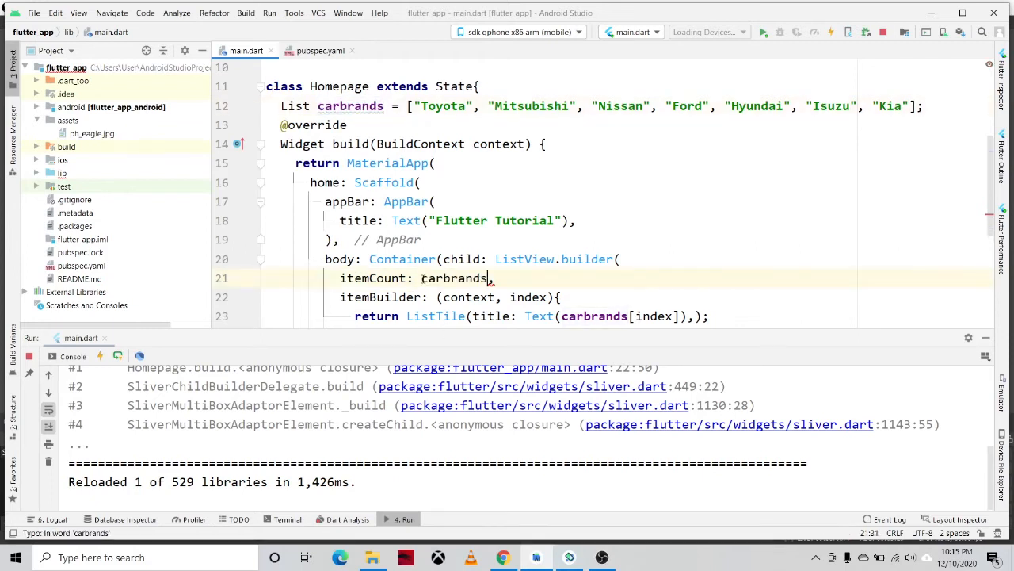
type(".")
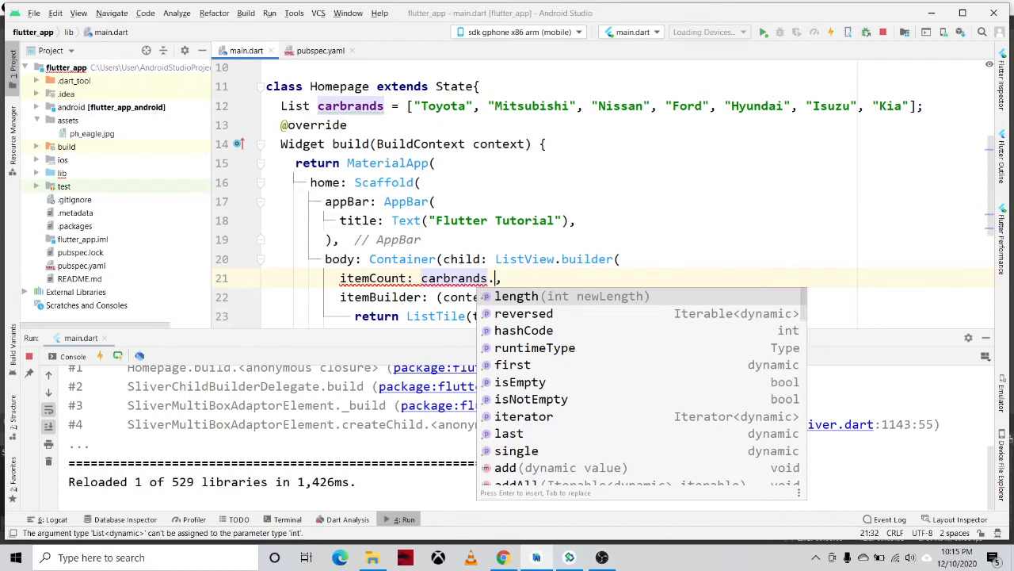
type("length")
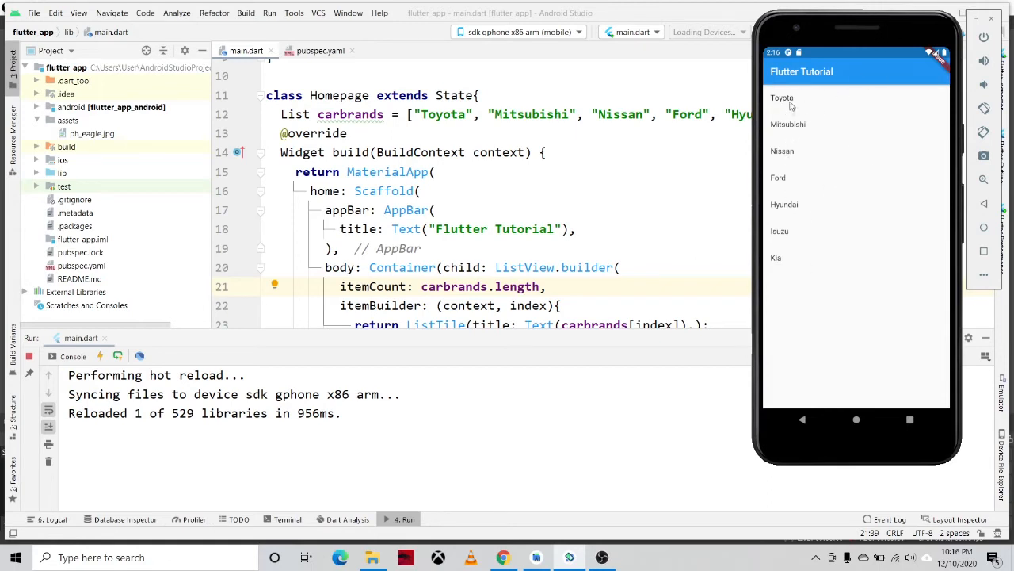
mouse_move(684, 159)
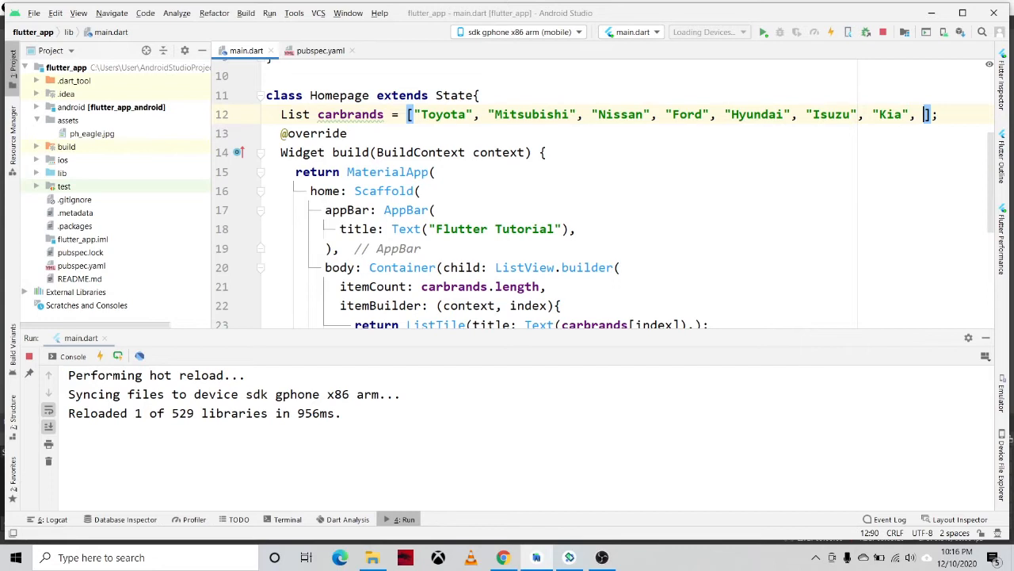
mouse_move(505, 558)
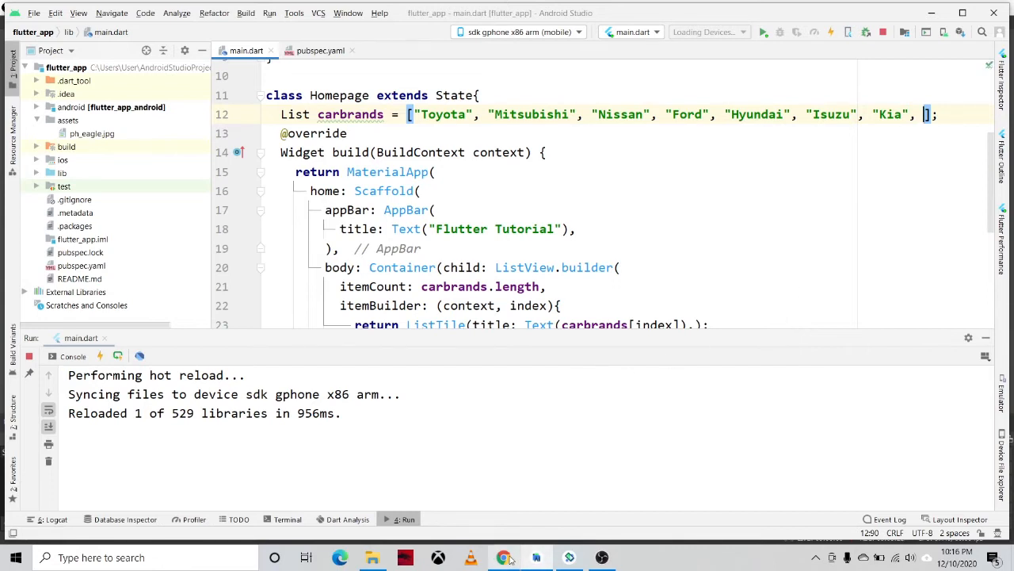
- Type "Mazda" as the next carbrands entry after "Kia"
left_click(504, 557)
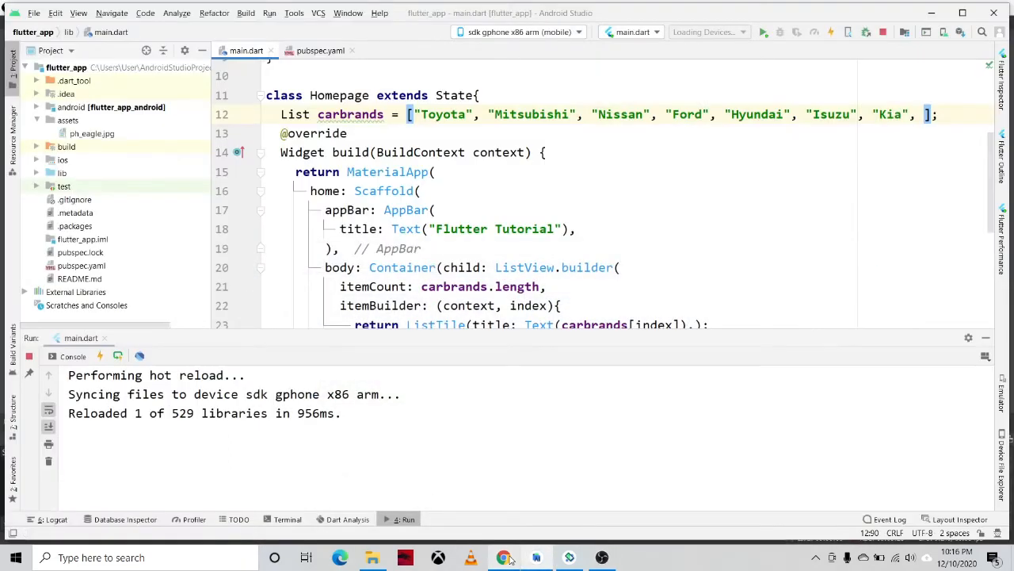
type("\"M")
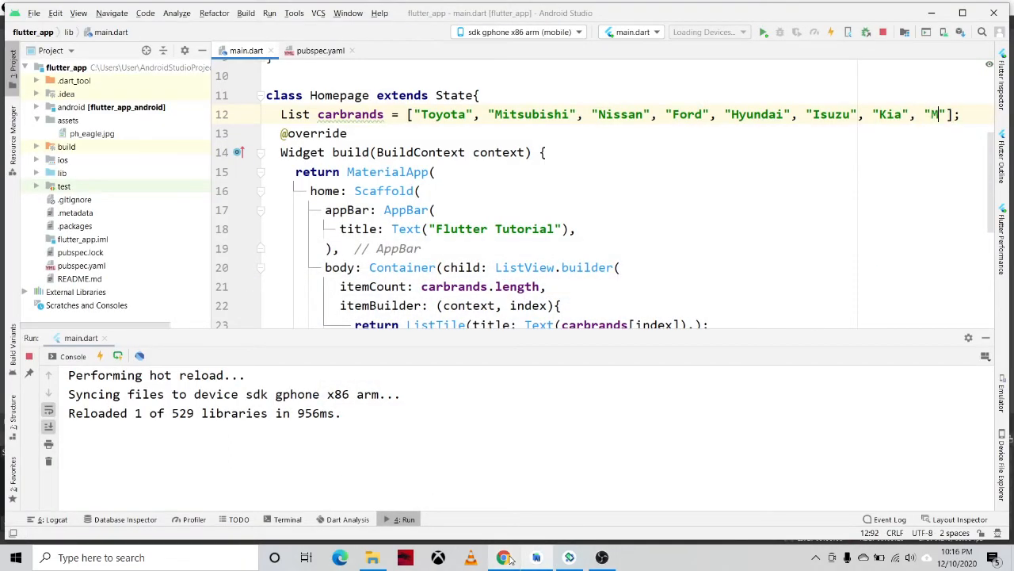
type("azda")
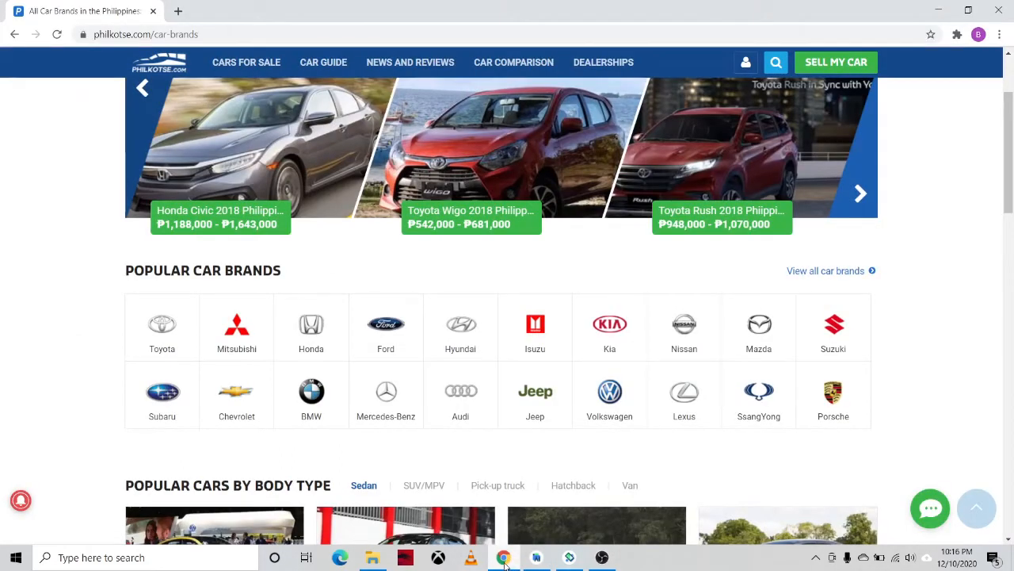
- Return from the car brands page to the Android Studio editor
left_click(504, 557)
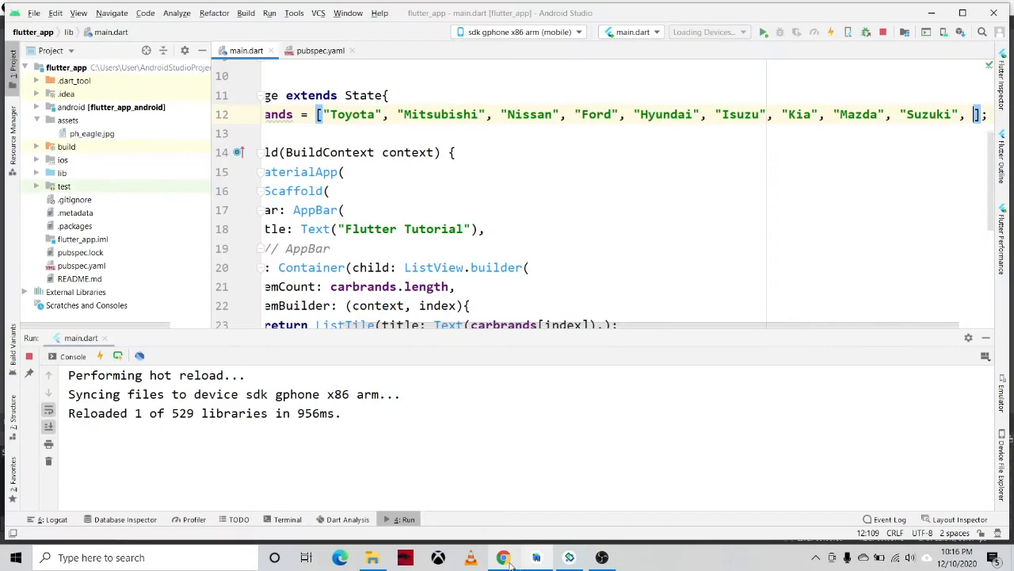
- Append Subaru, Chevrolet, BMW, Mercedez-Benz, Audi and Jeep to carbrands
type("Subaru\", \"Chevrolet\", \"BMW\", \"Mercedez\"")
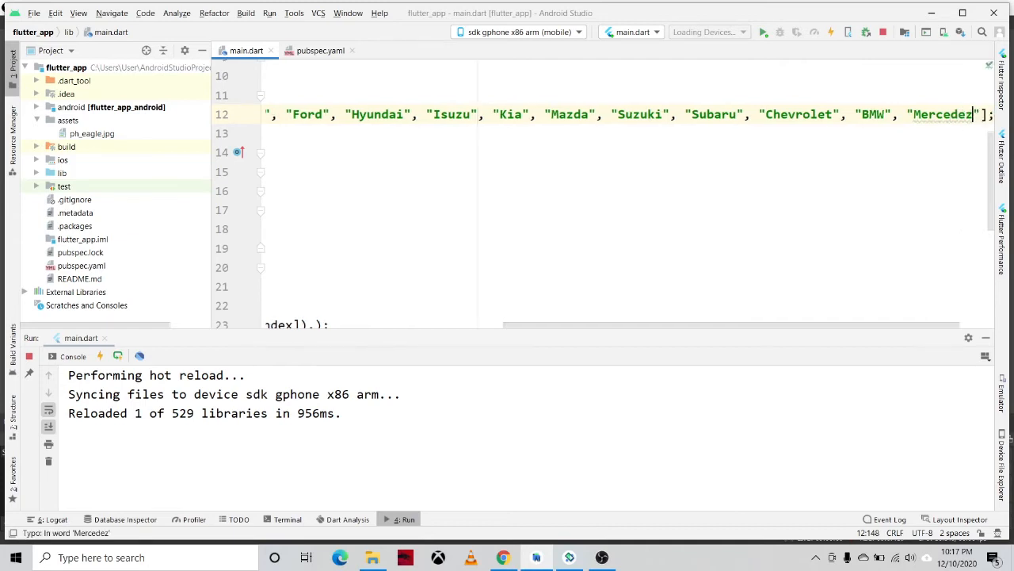
type("-Benz\",")
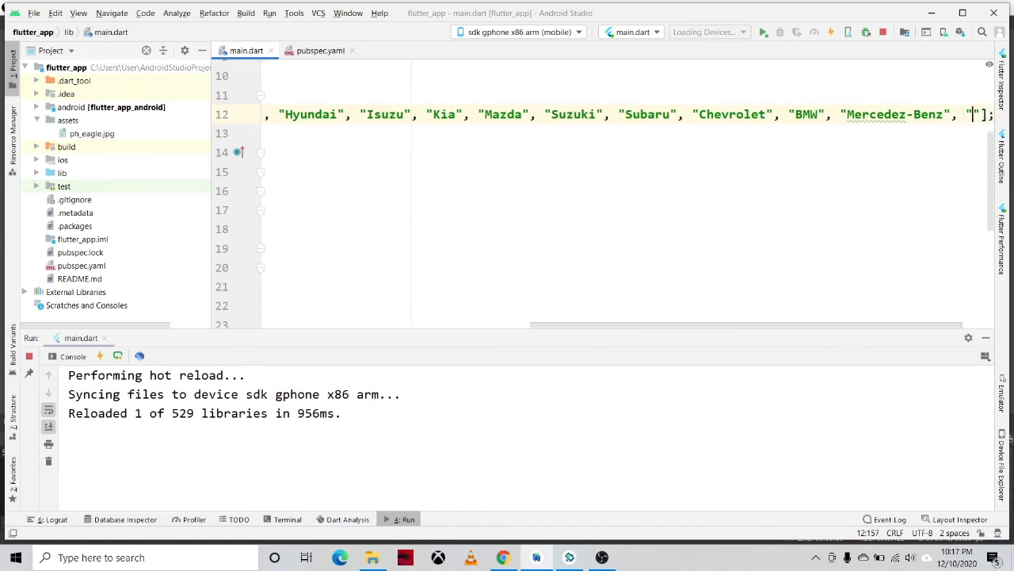
type("Audi\", \"Jeep")
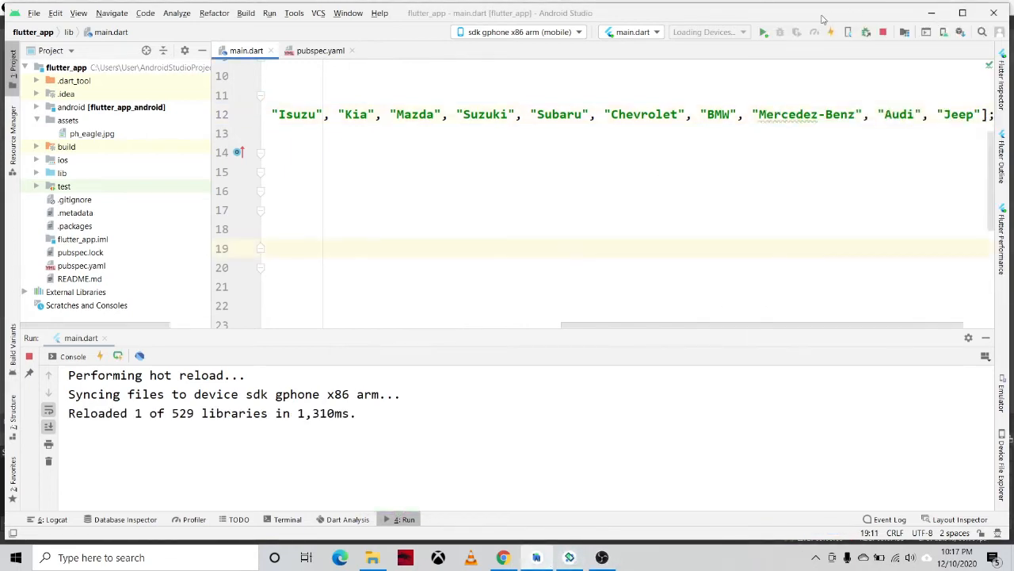
mouse_move(763, 31)
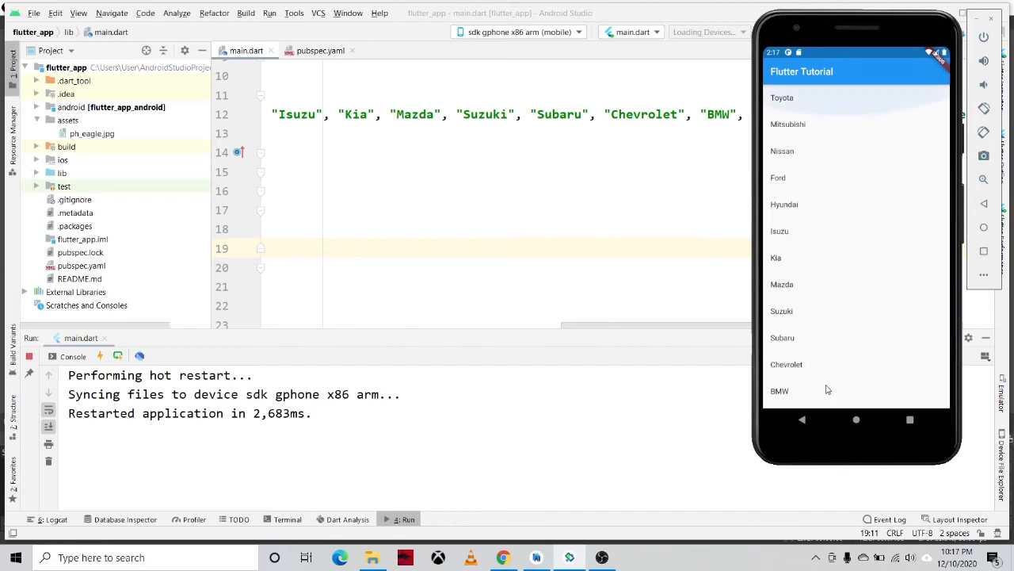
- Scroll the emulator's list to confirm every brand from Toyota through Jeep appears
scroll("down", 3)
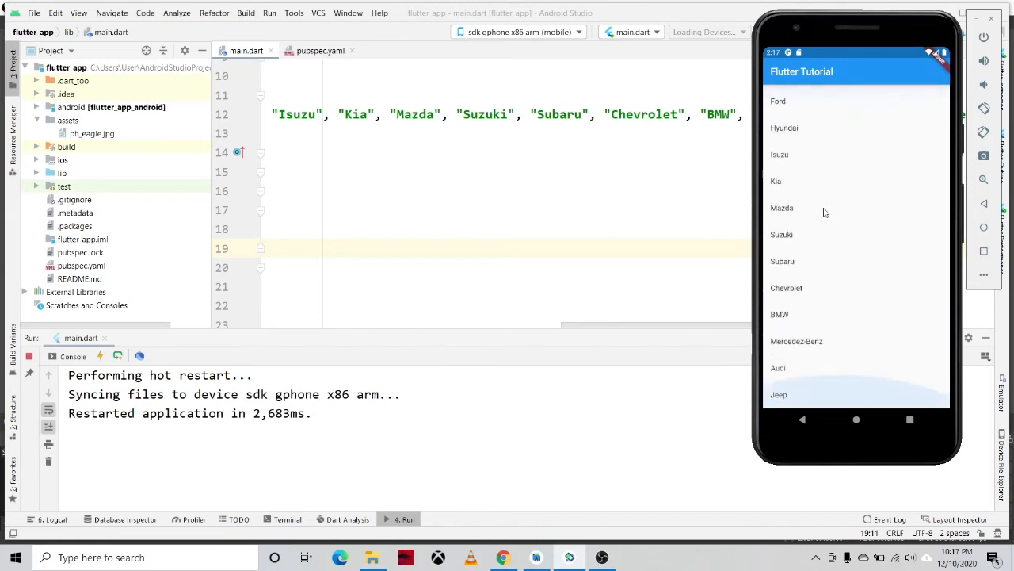
scroll("down", 3)
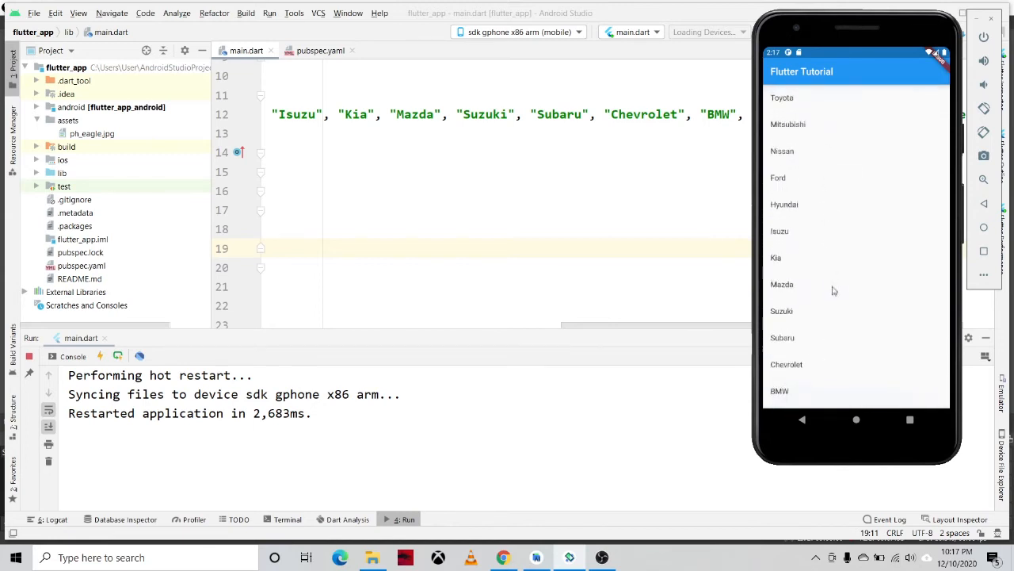
scroll("down", 3)
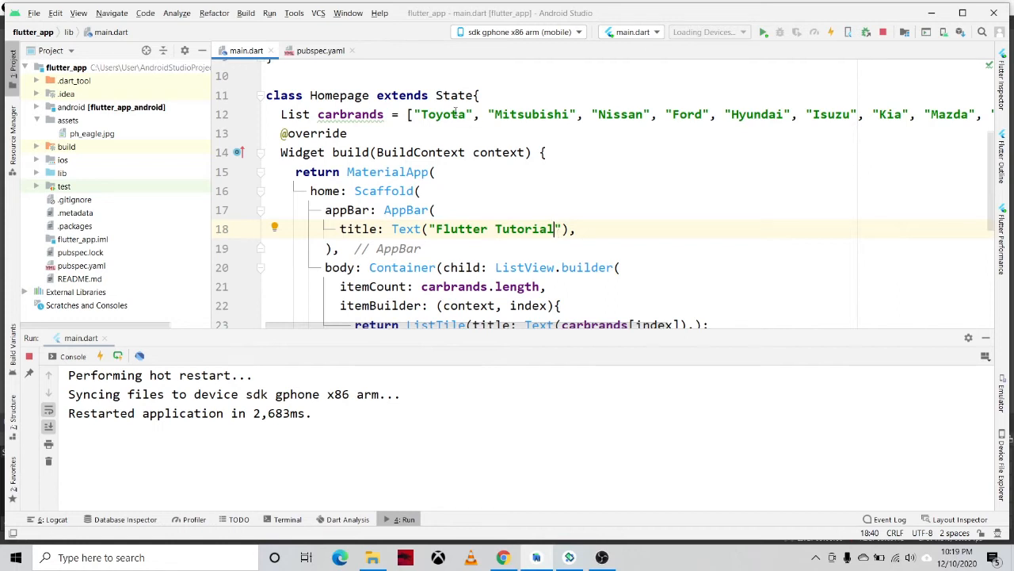
mouse_move(989, 161)
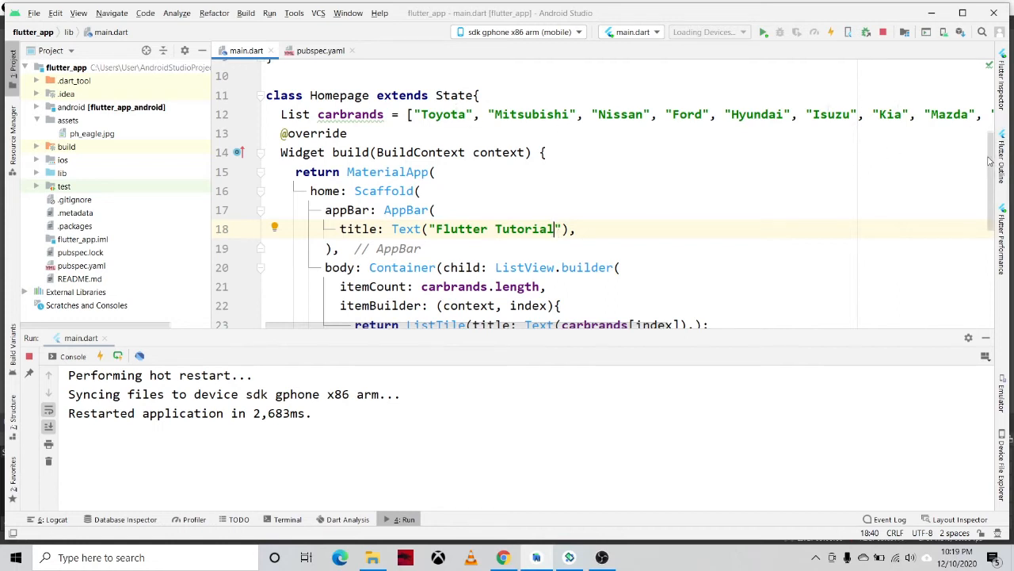
- Add leading: Icon(Icons.favorite) to the ListTile on line 23
scroll("down", 3)
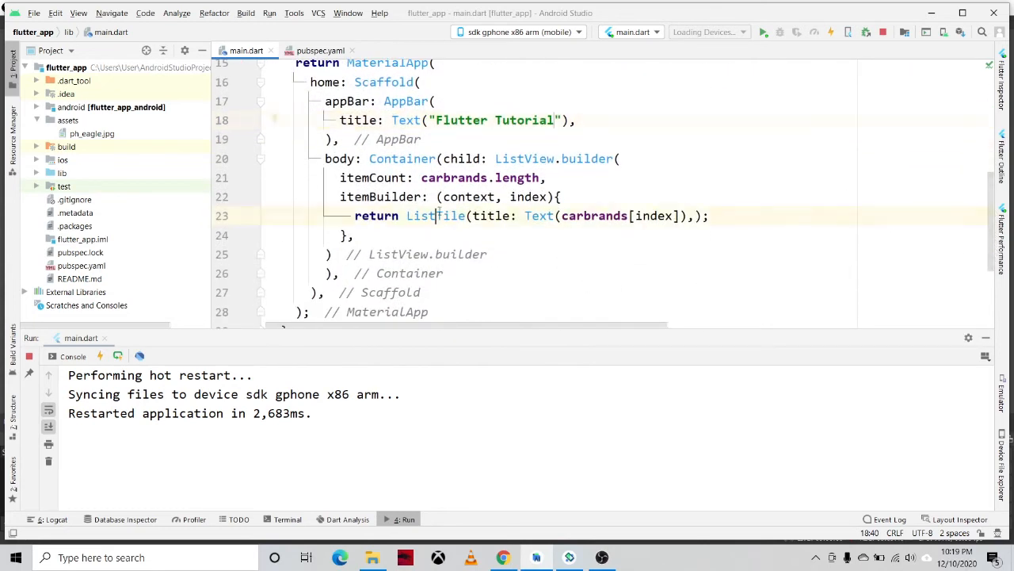
double_click(435, 215)
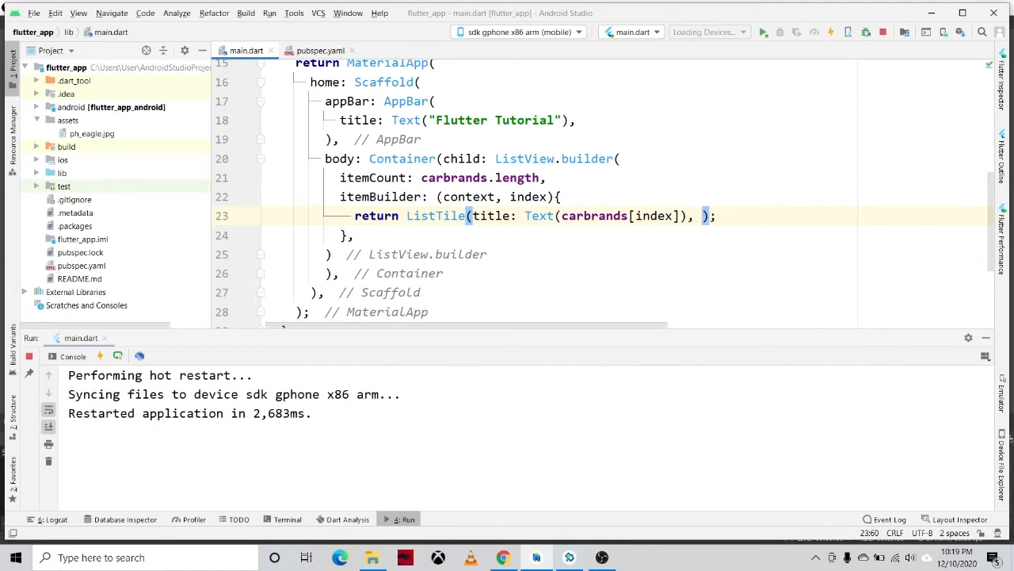
type("leading: ,")
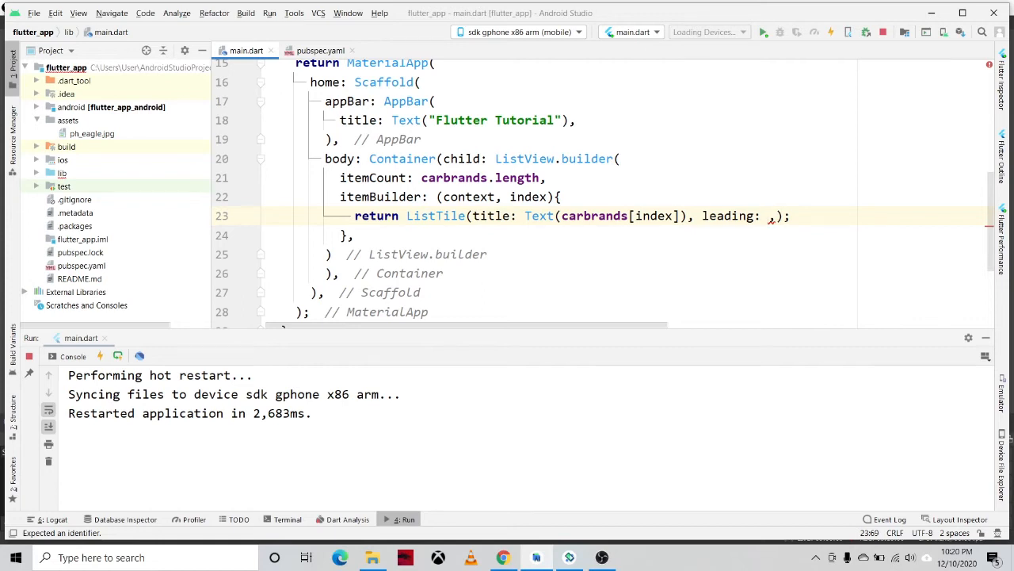
type("Icon")
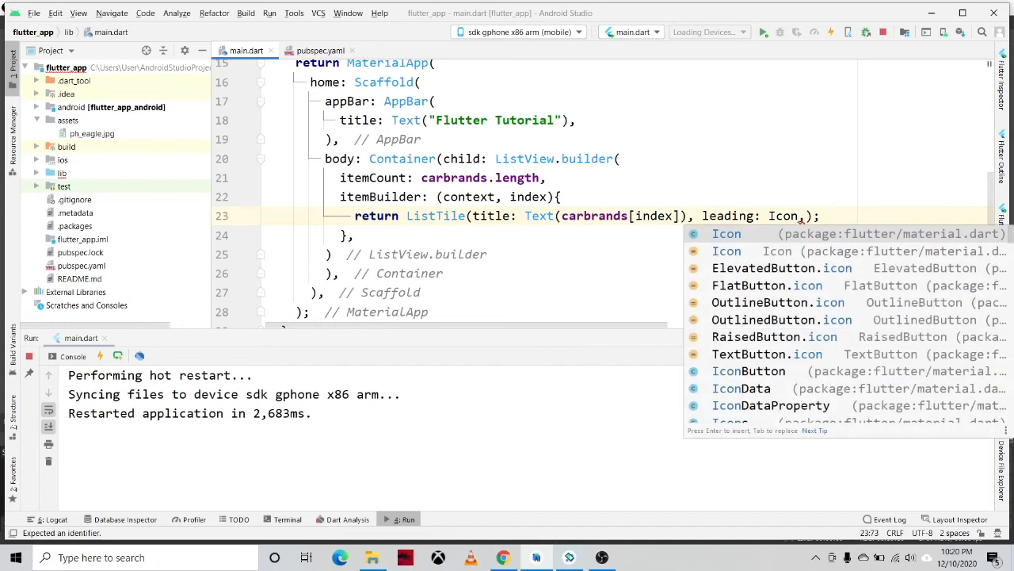
type("Icons.)")
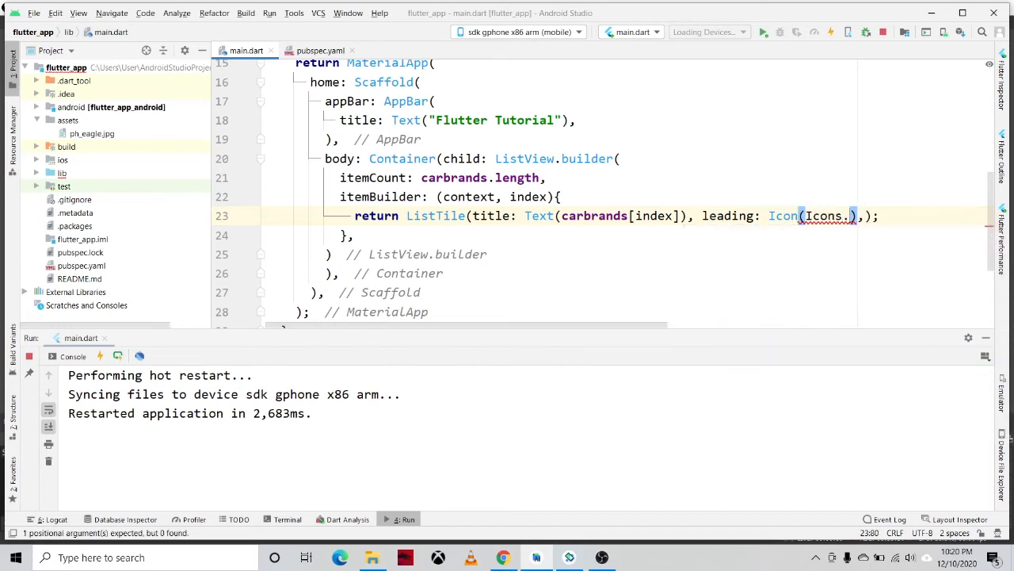
type("fa")
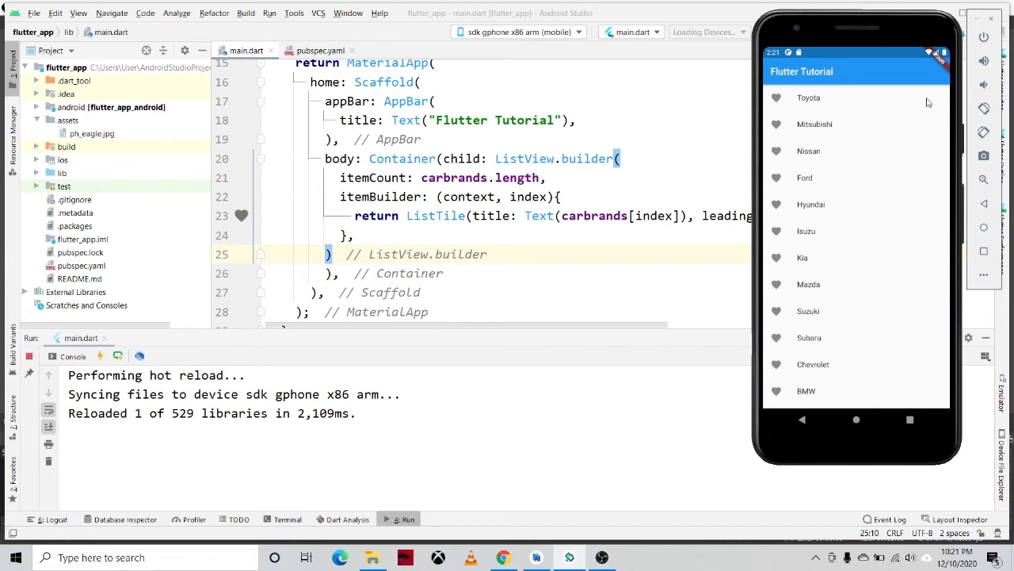
mouse_move(778, 103)
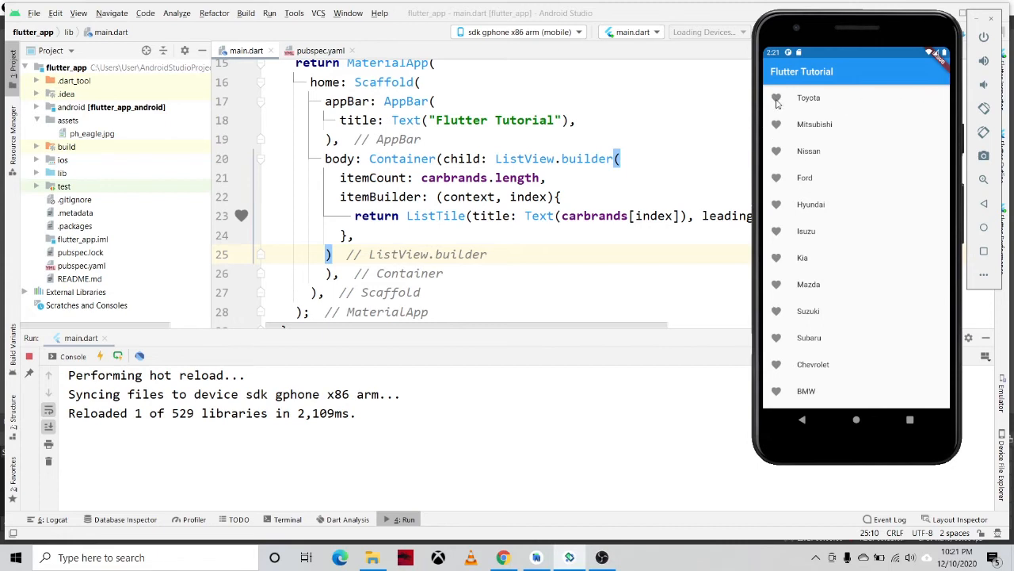
mouse_move(529, 217)
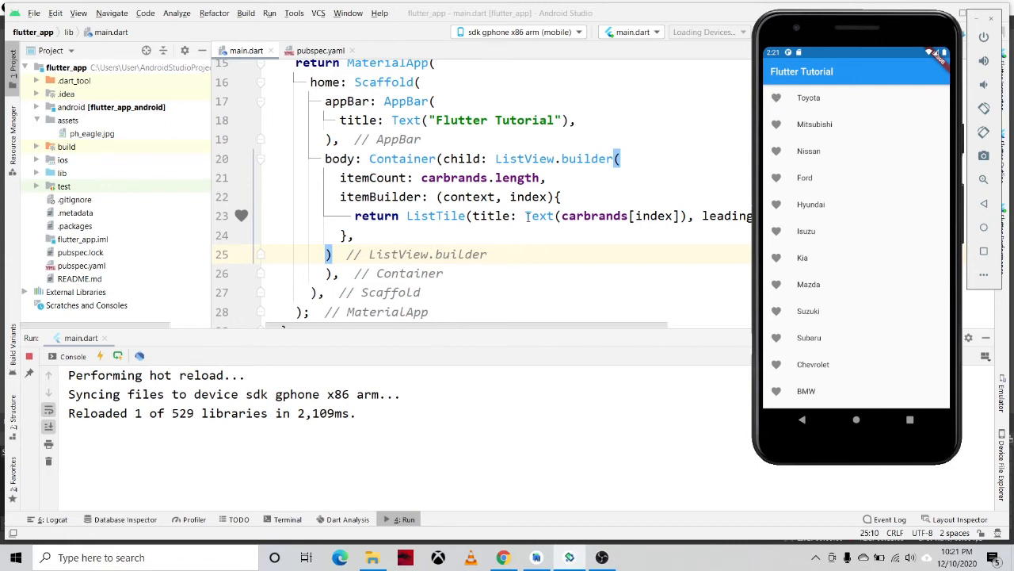
- Add trailing: Icon(Icons.more_vert) after the leading icon and hot reload the app
type("leading: Icon(Icons.favorite),);")
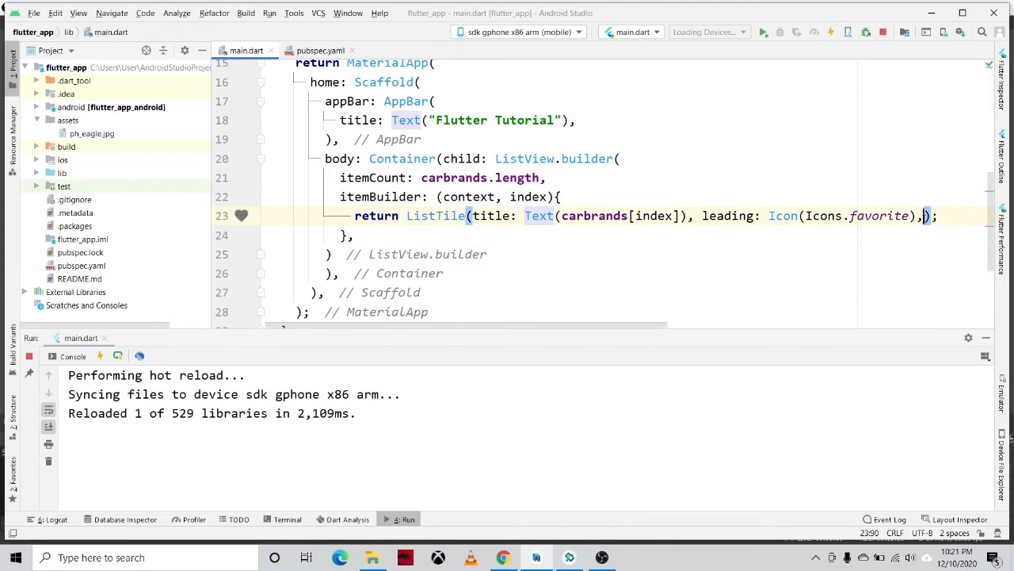
type("trailing: ,")
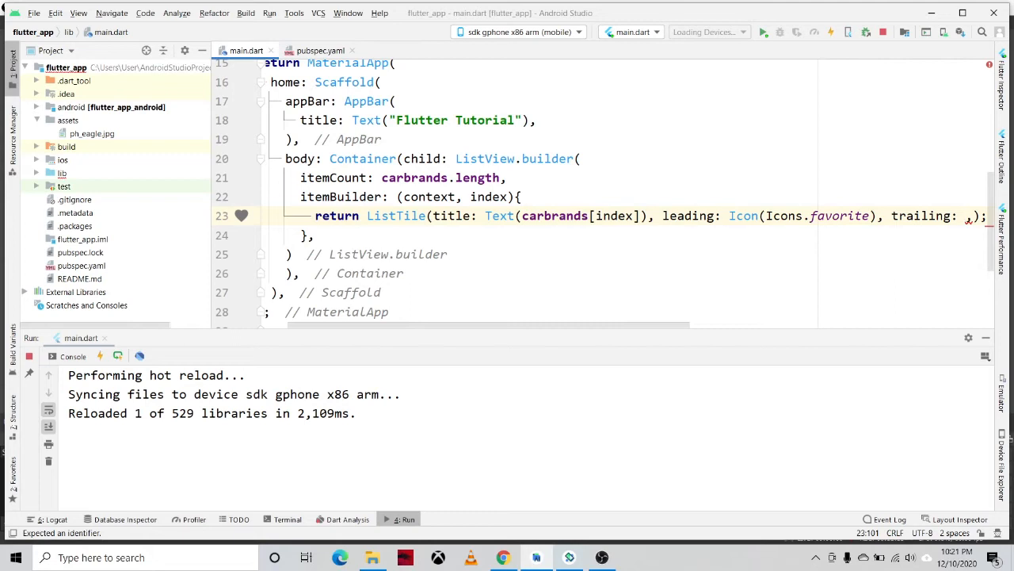
type("Icon(Icons.")
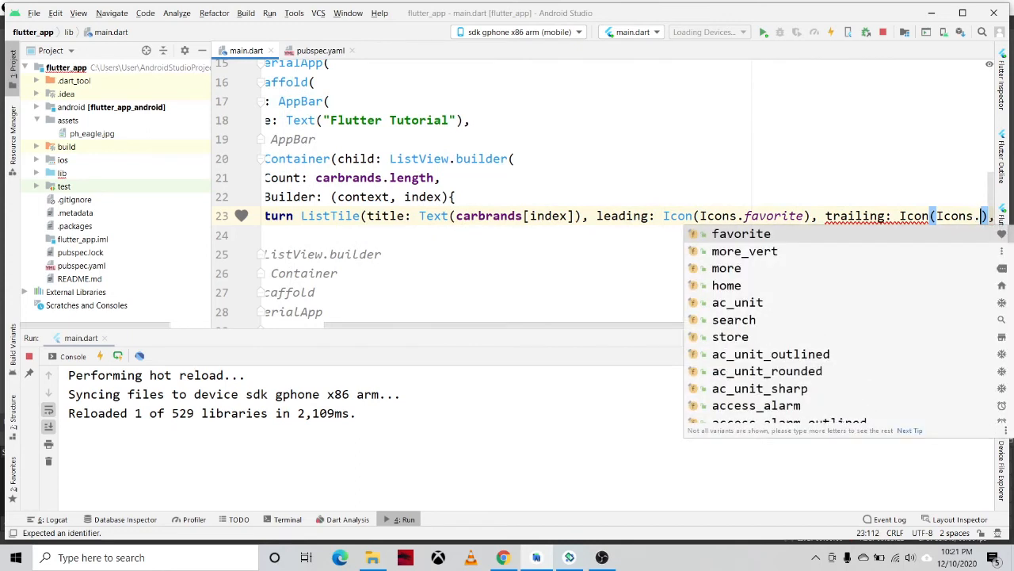
type("more_vert")
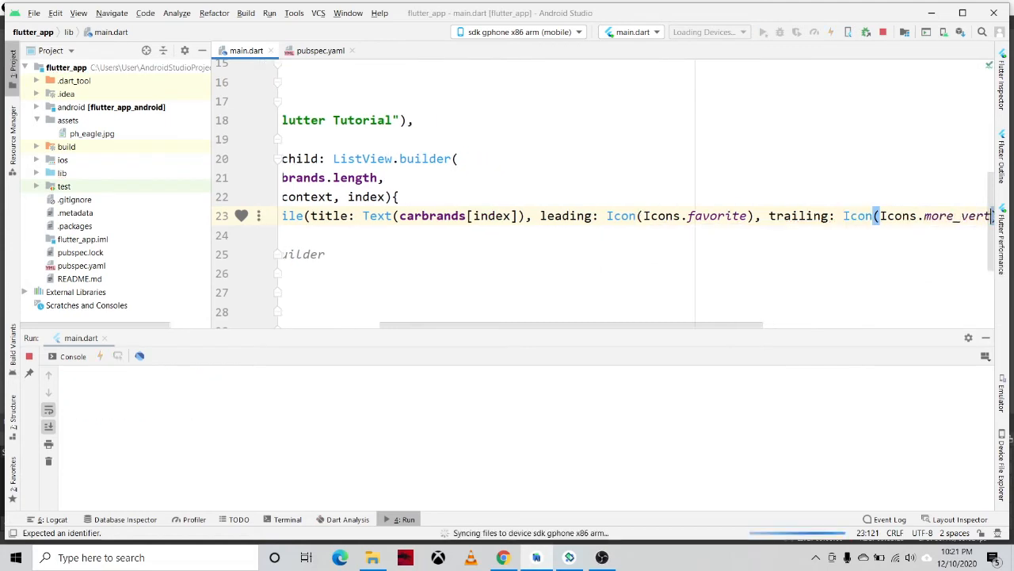
left_click(831, 32)
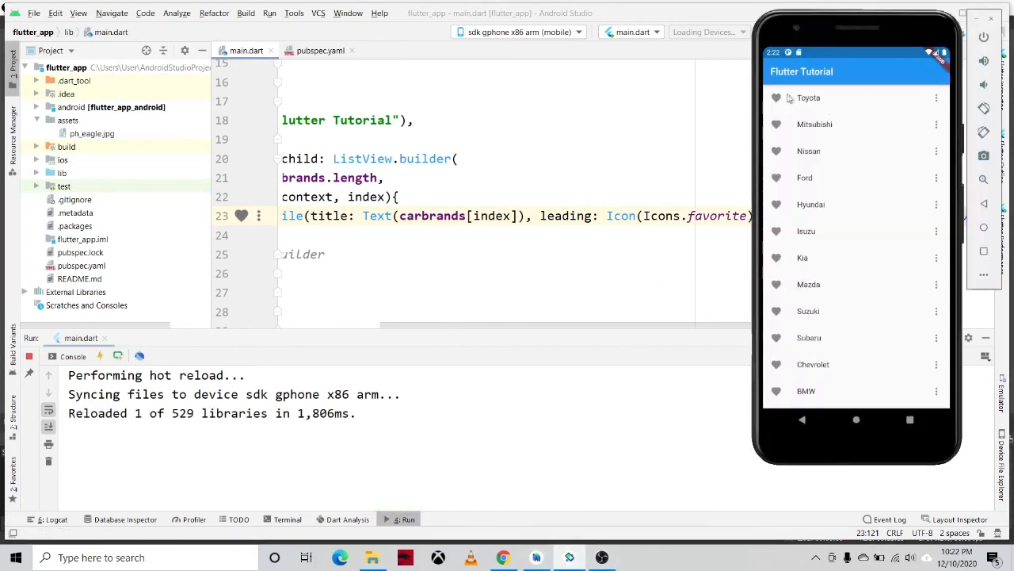
left_click(776, 97)
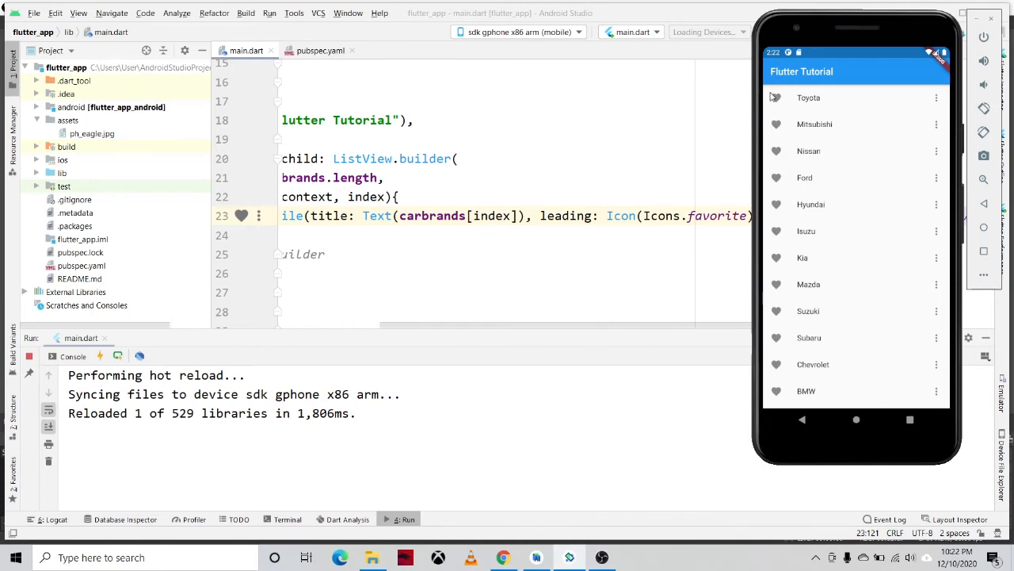
mouse_move(827, 109)
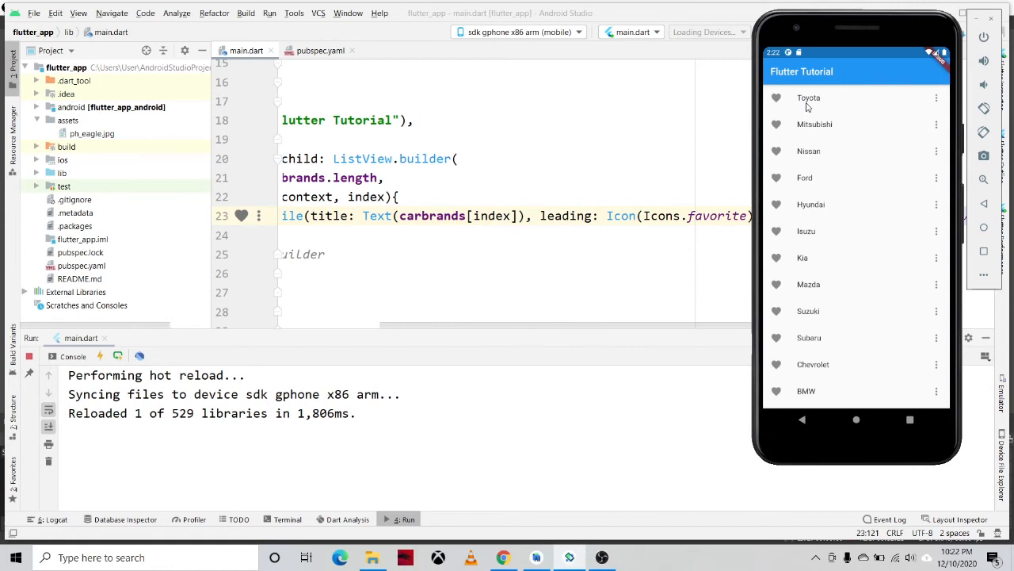
mouse_move(934, 109)
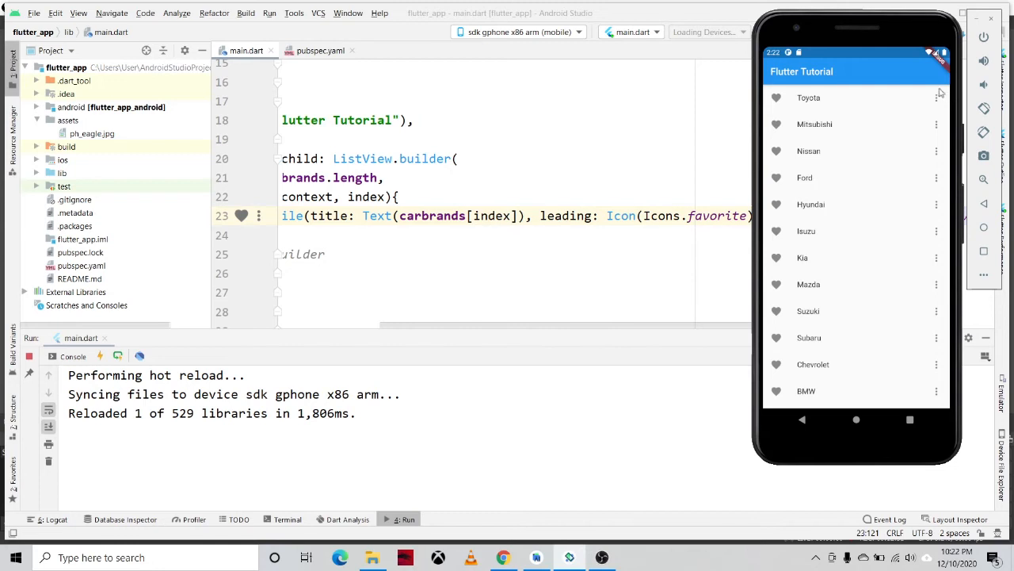
mouse_move(939, 104)
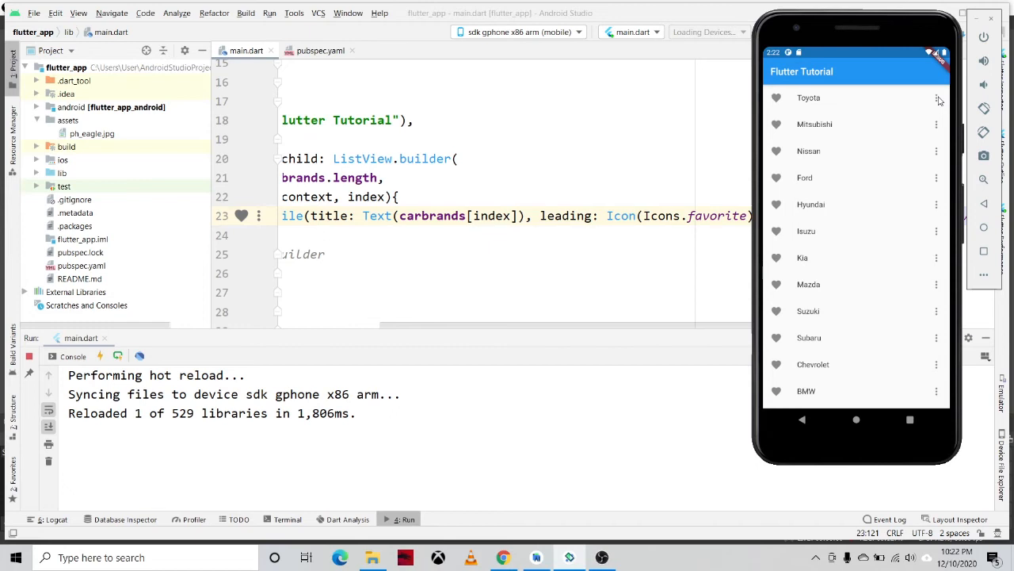
mouse_move(838, 113)
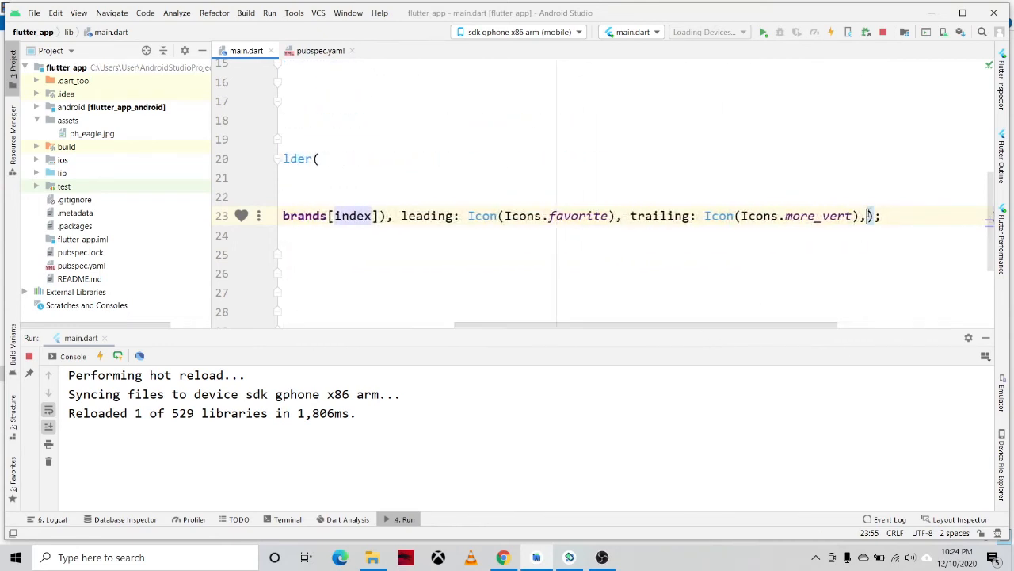
- In onTap, create final snackbar = SnackBar(content: Text(carbrands[index]))
type("onTap: ,")
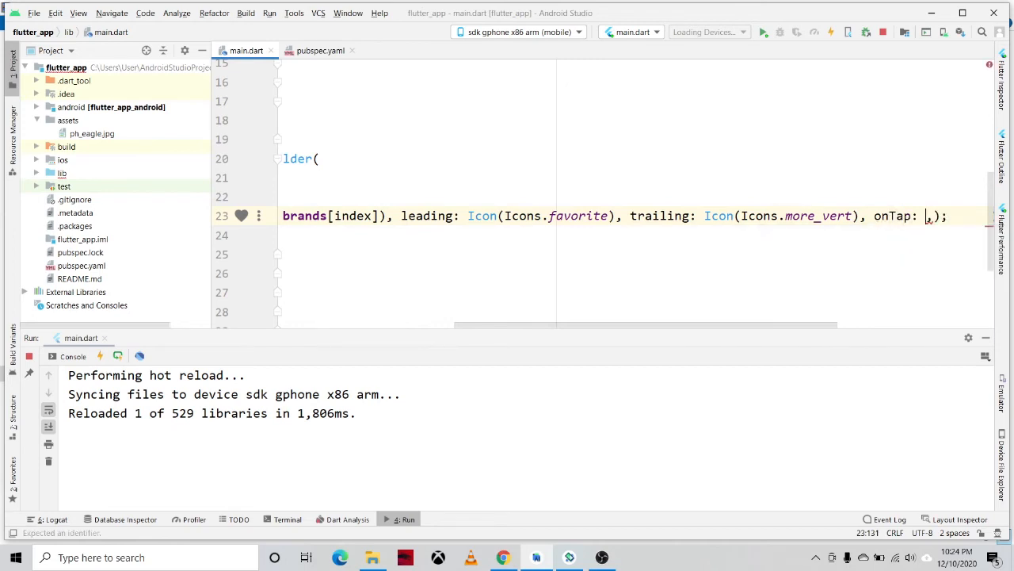
type("()")
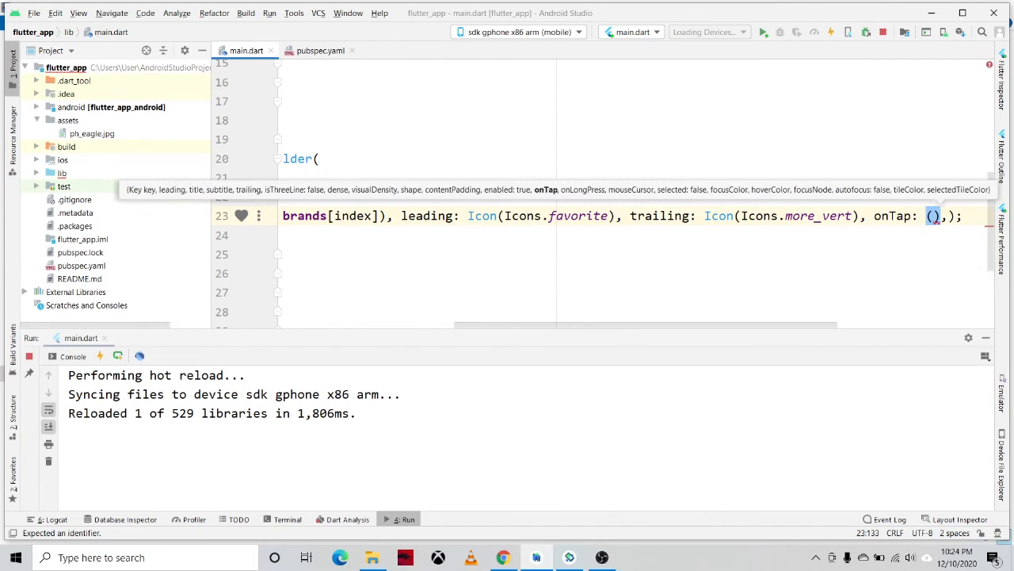
type("{")
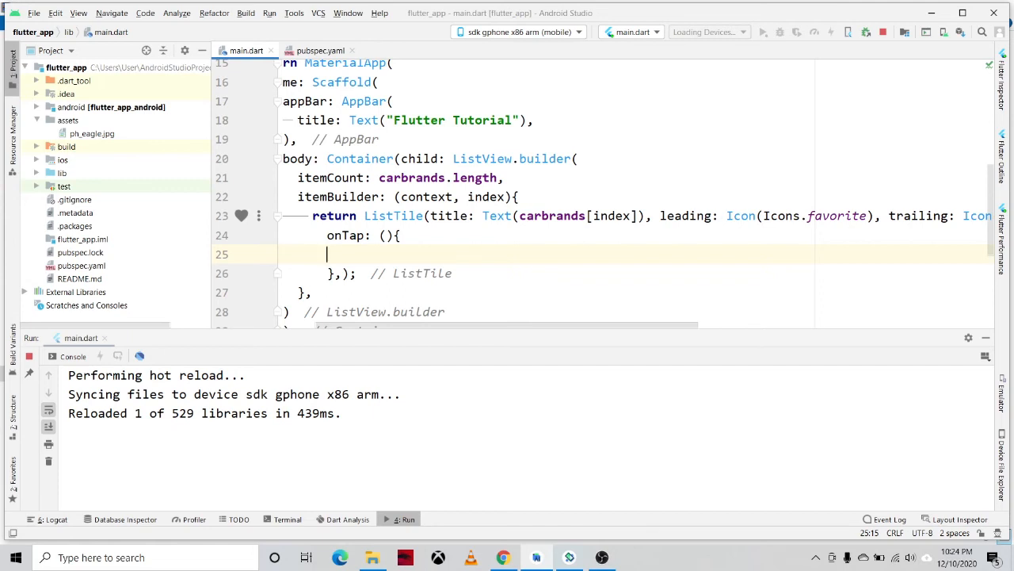
type("final snack")
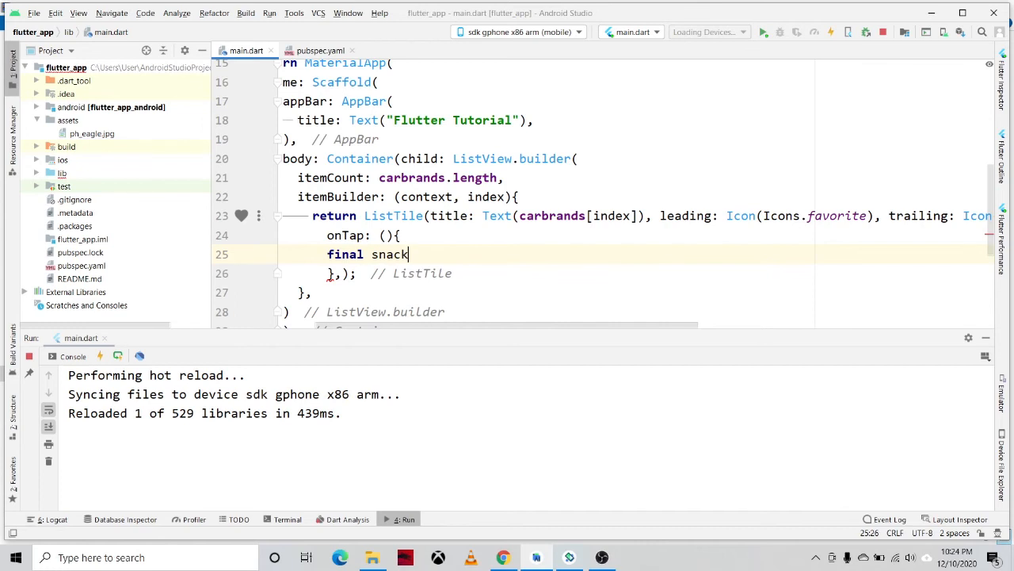
type("bar")
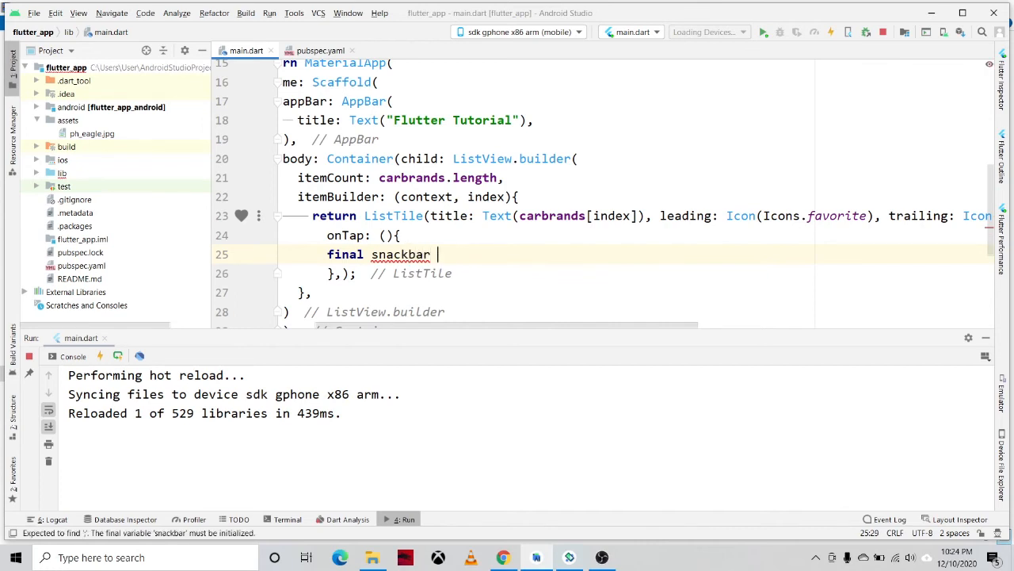
type("= Sna")
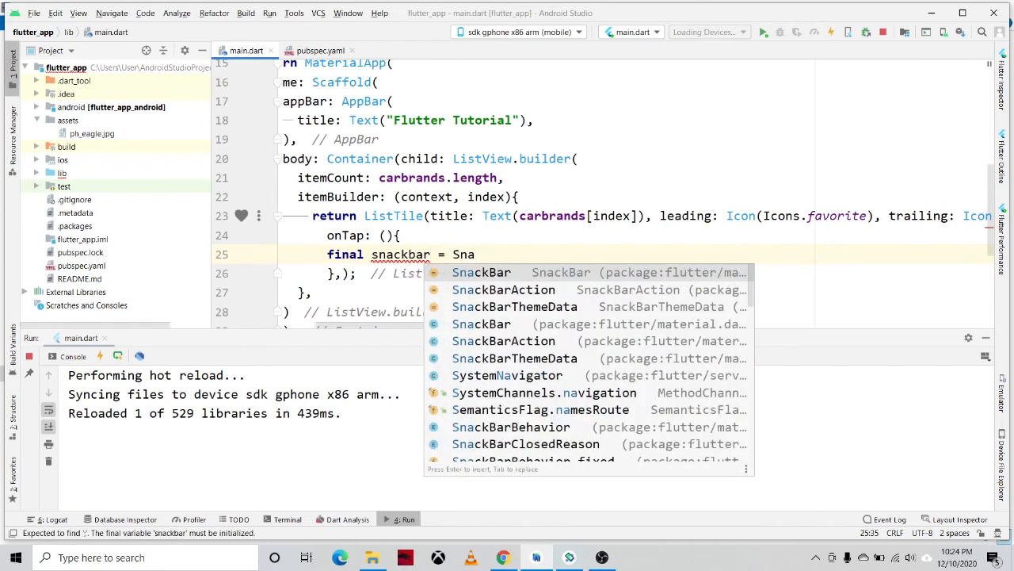
left_click(482, 272)
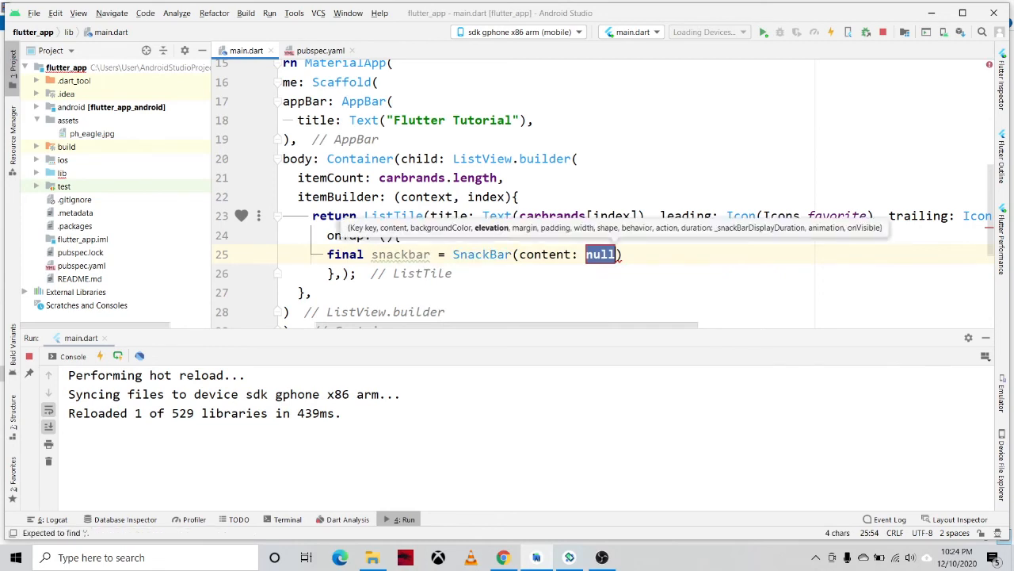
type("Text(")
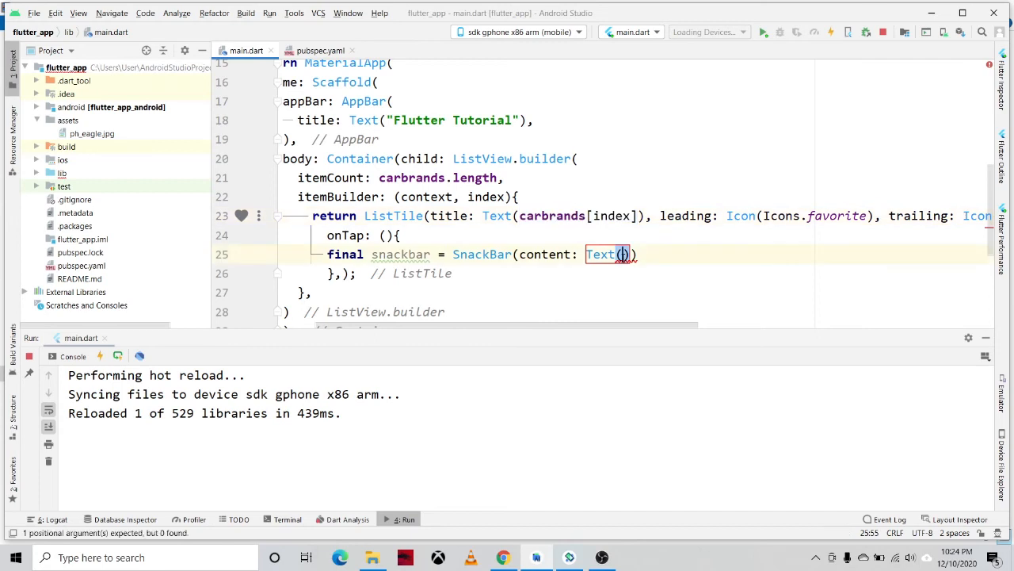
type("carbrands[index]")
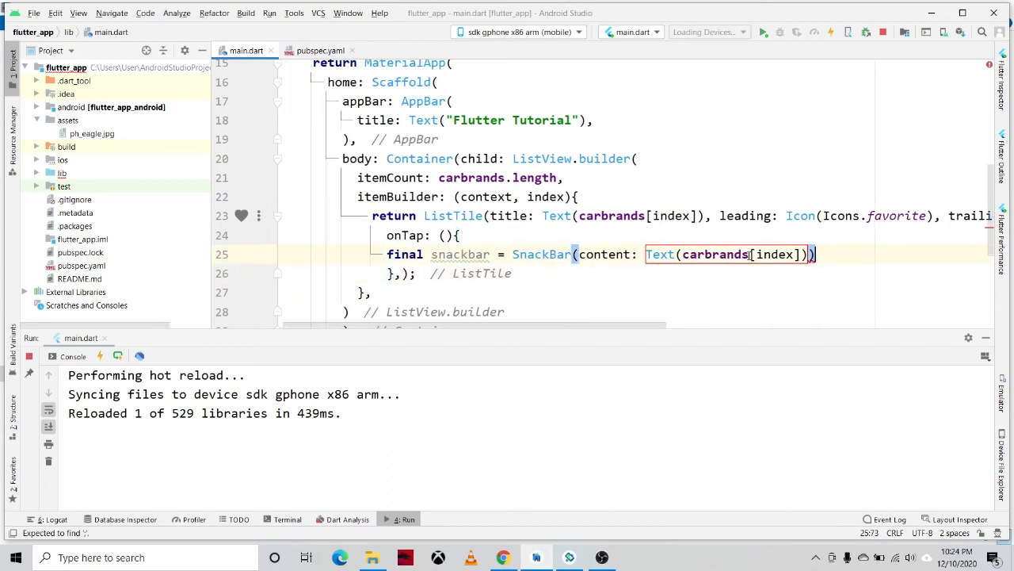
type(";")
key("enter")
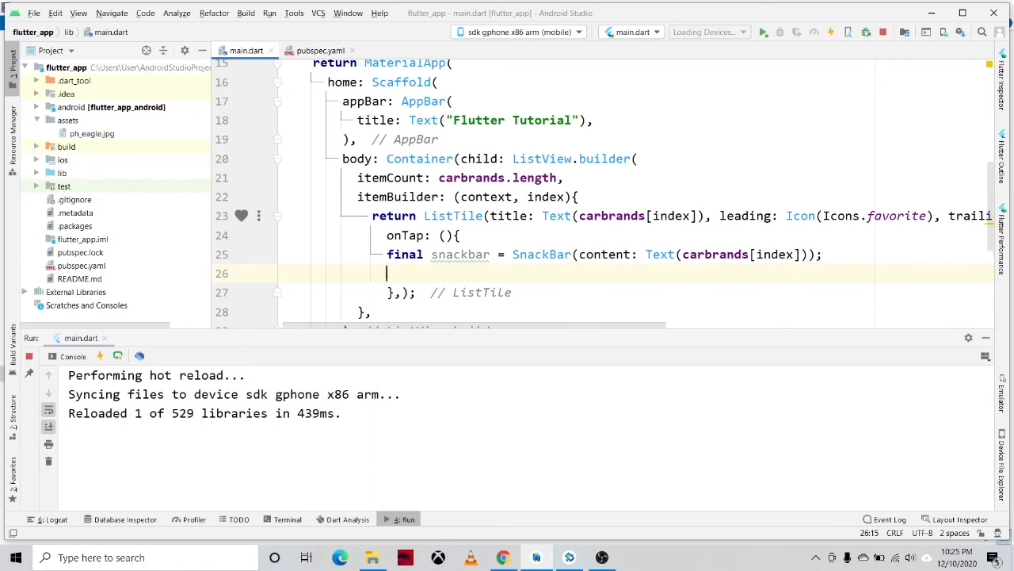
- Show the snackbar with Scaffold.of(context).showSnackBar(snackbar)
type("Scaffol")
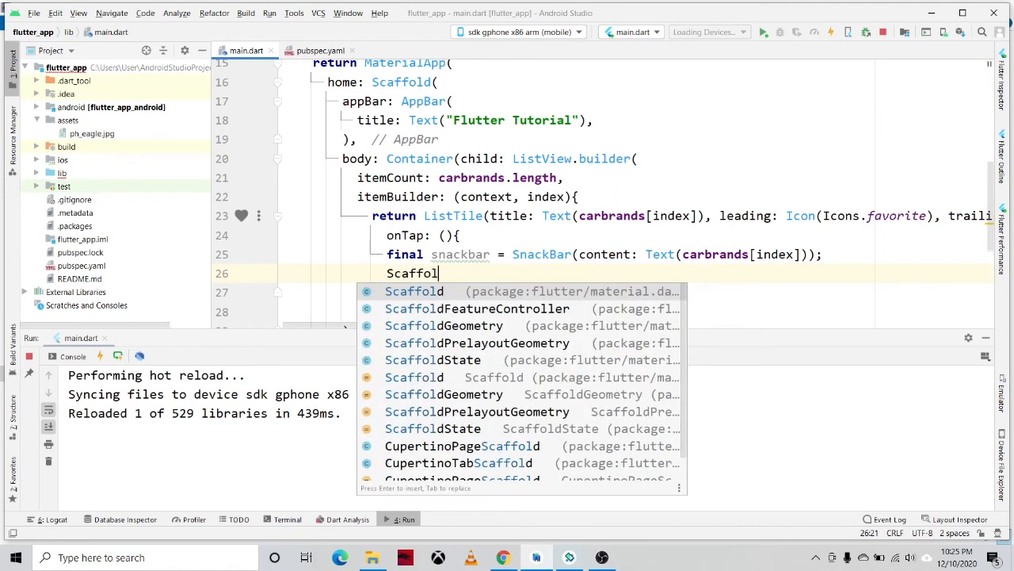
type(".")
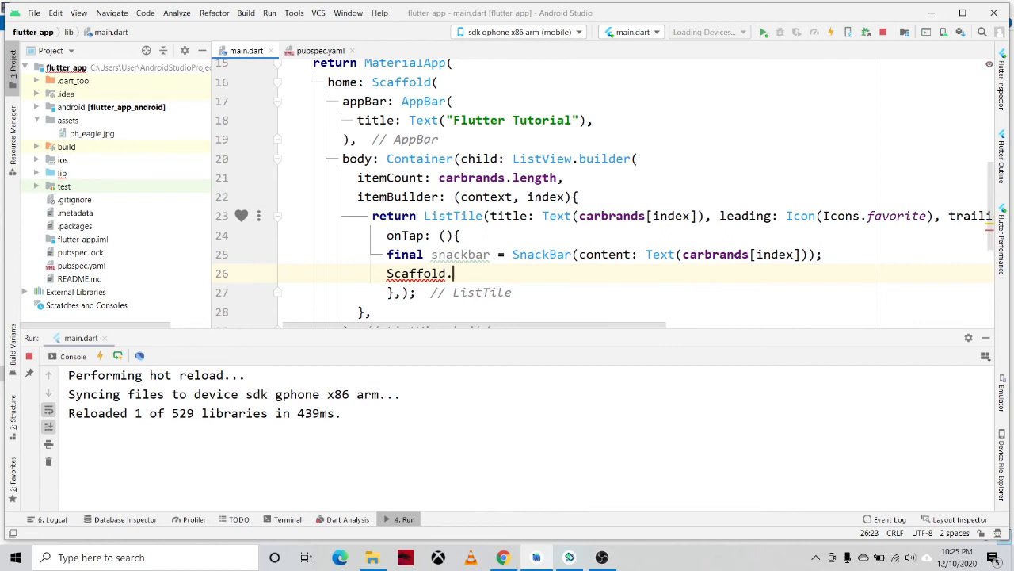
type("of(context")
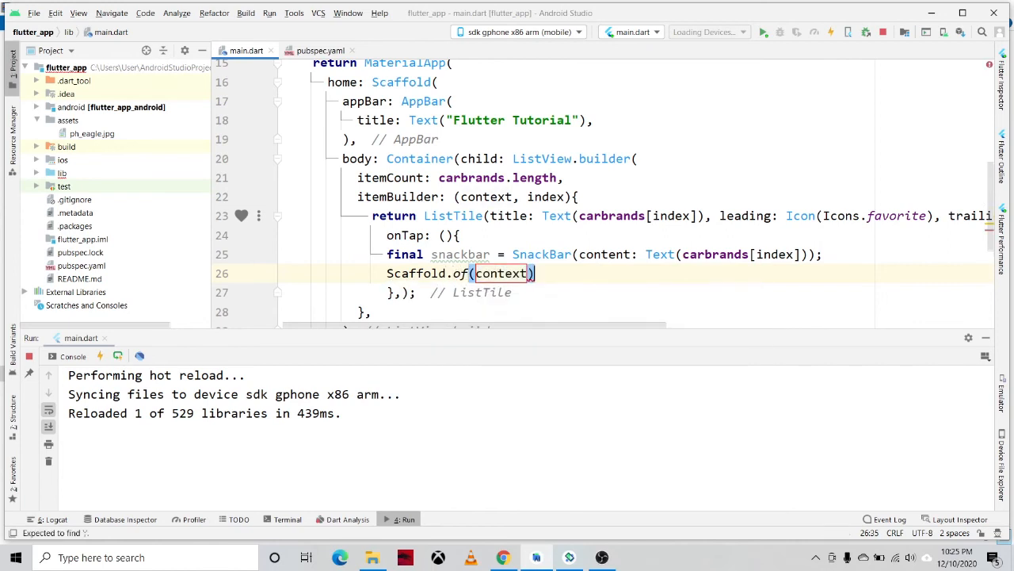
type(".")
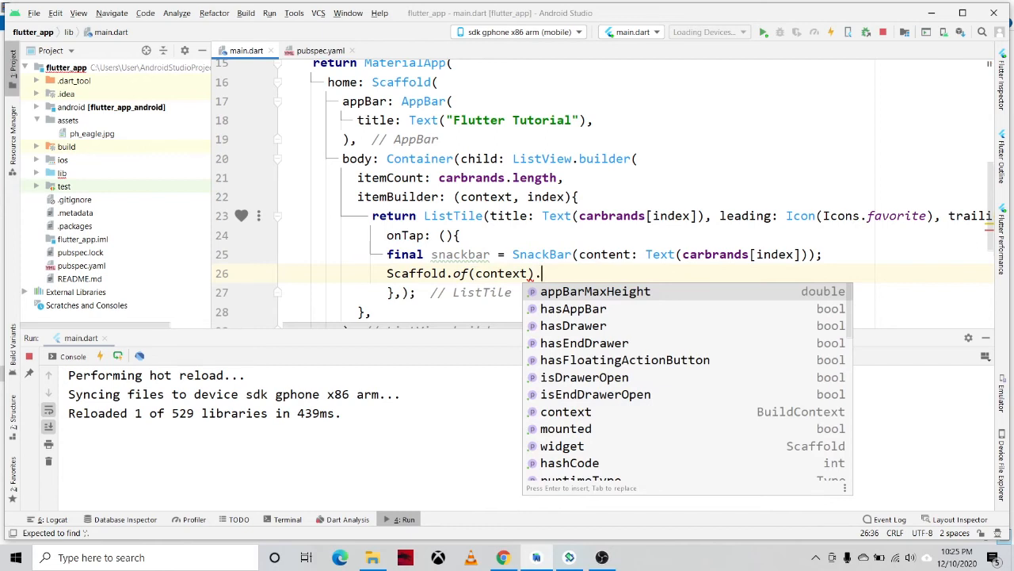
type("showSnackBar(snackbar);")
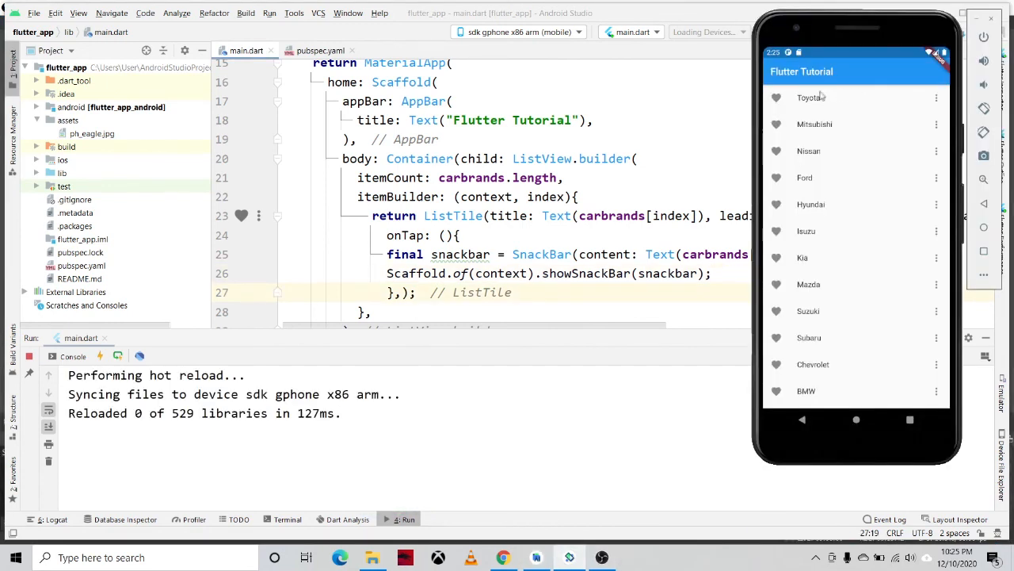
mouse_move(822, 98)
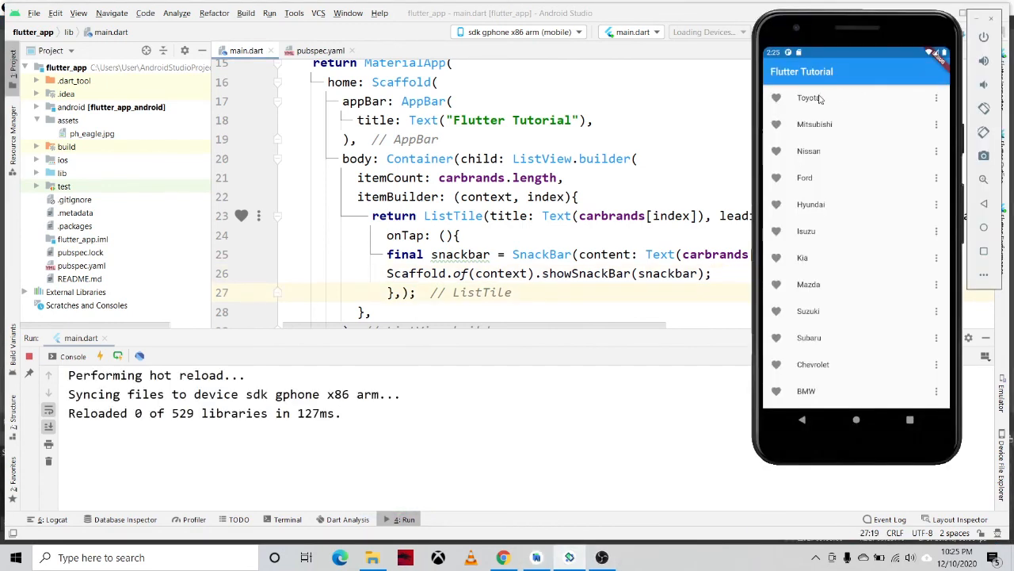
- Tap Toyota, Suzuki and Chevrolet in the emulator to see their SnackBar messages
left_click(808, 97)
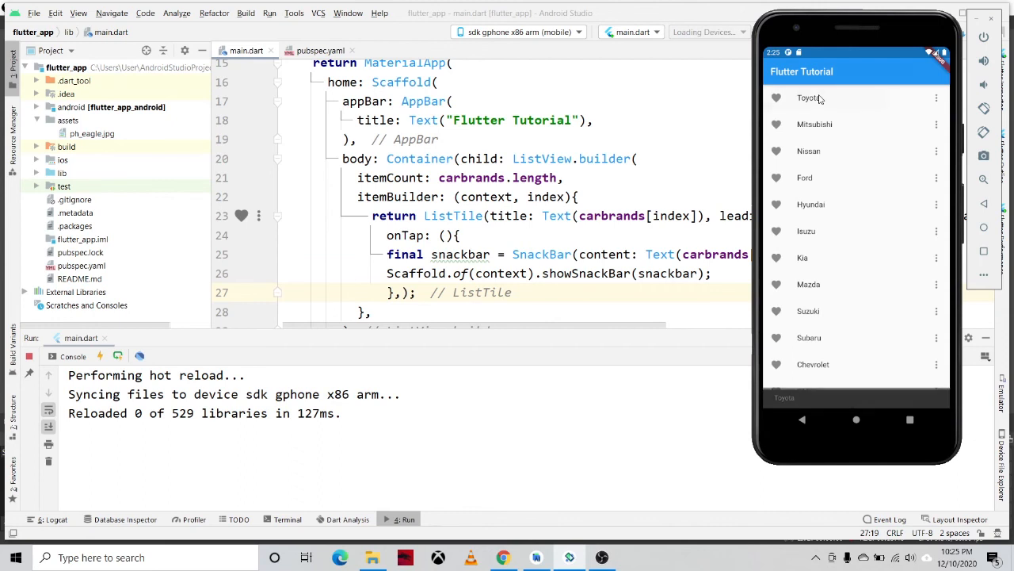
left_click(809, 98)
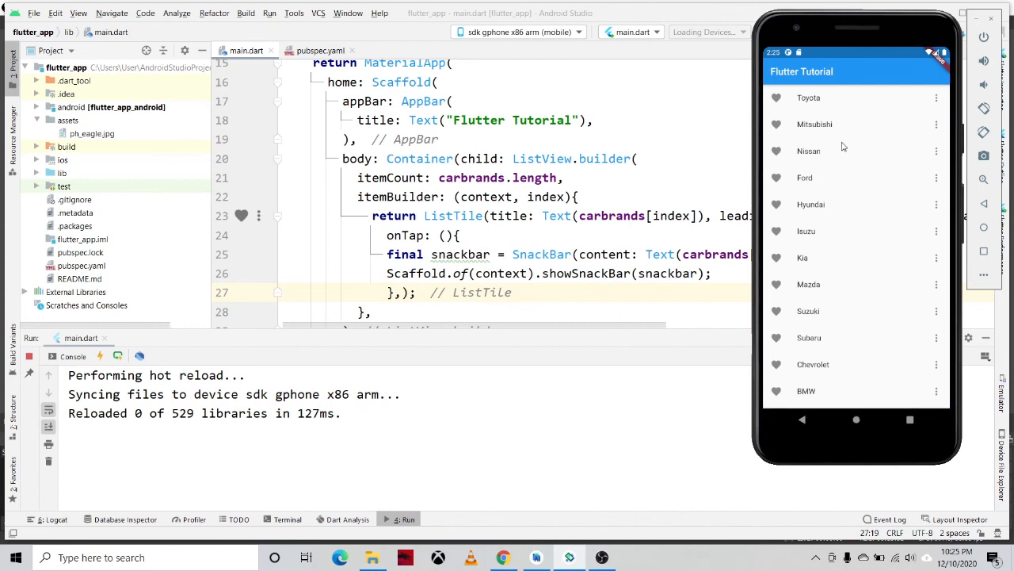
scroll("down", 3)
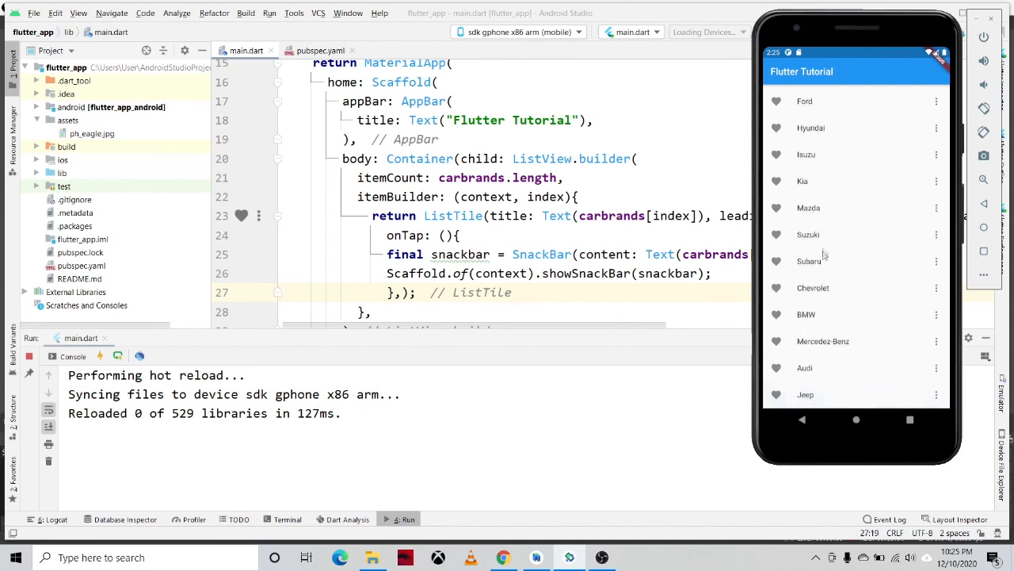
left_click(808, 234)
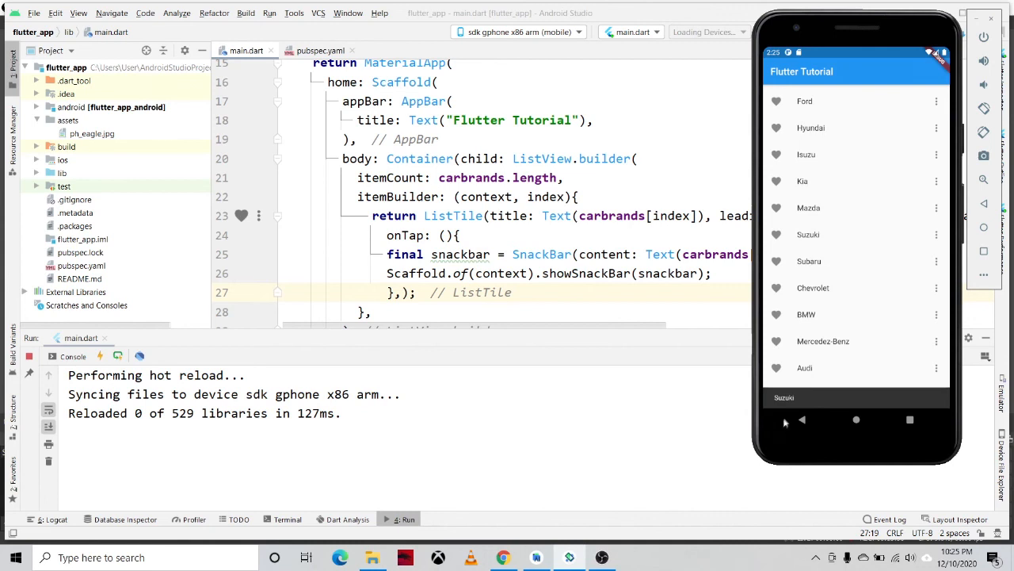
mouse_move(828, 293)
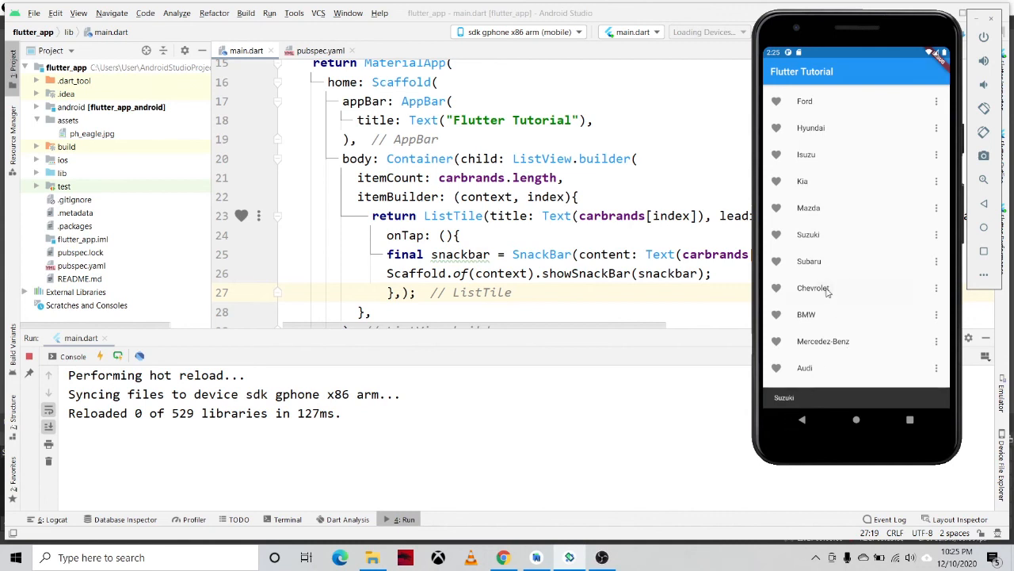
left_click(813, 287)
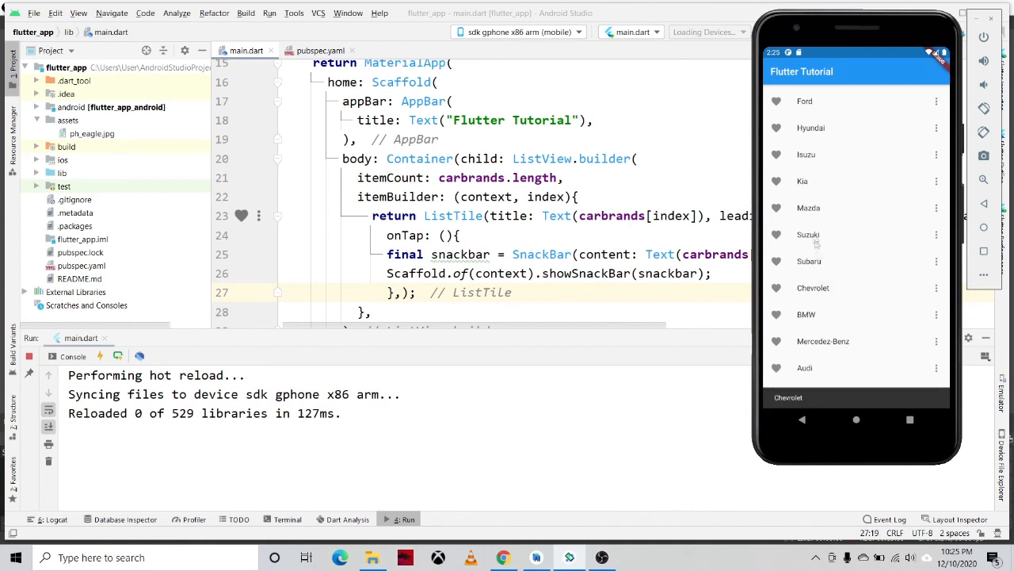
mouse_move(872, 406)
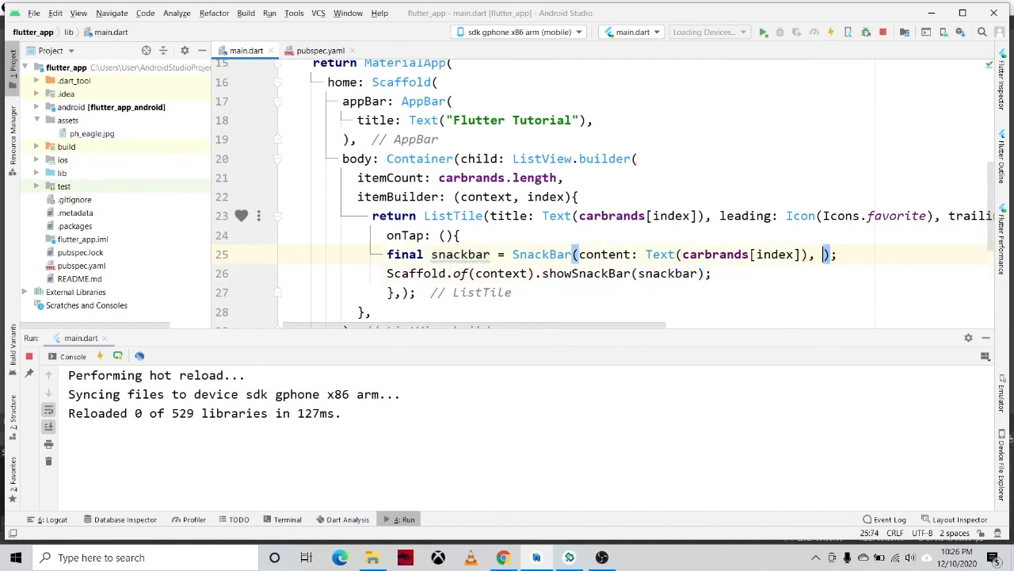
- Add backgroundColor: Colors.blue to the SnackBar constructor
type("backgroundColor: ,")
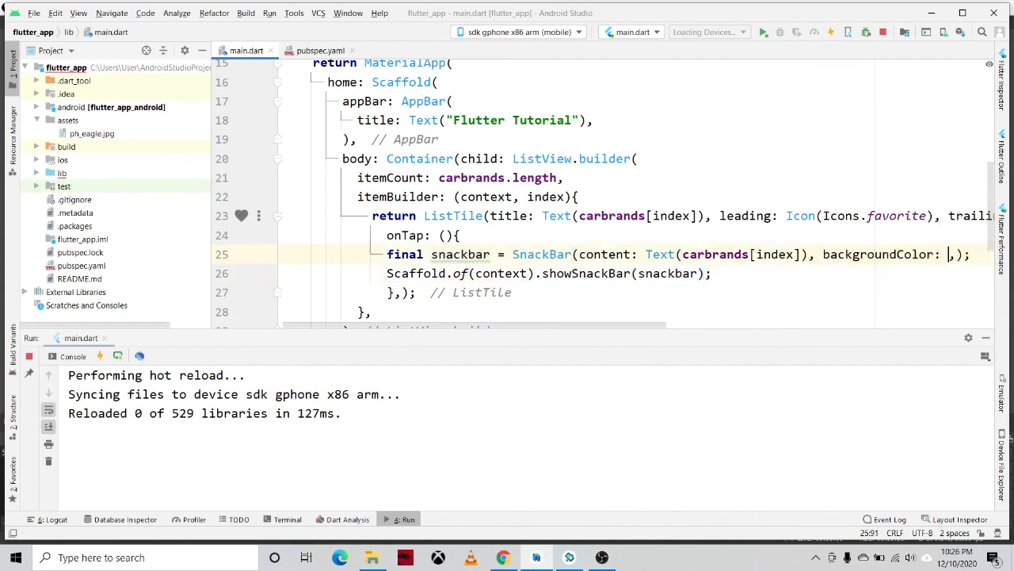
type("Colors.")
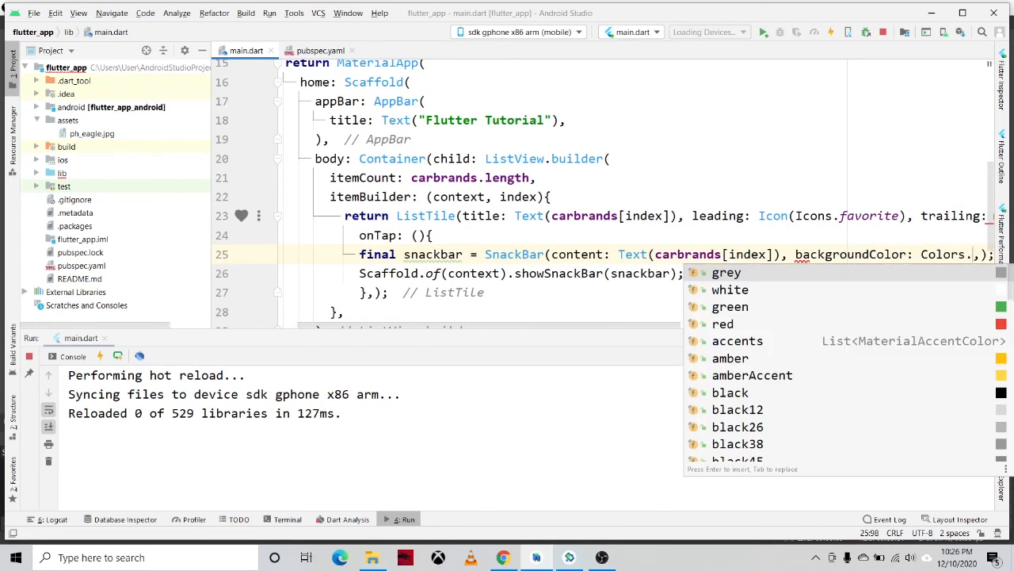
type("bl")
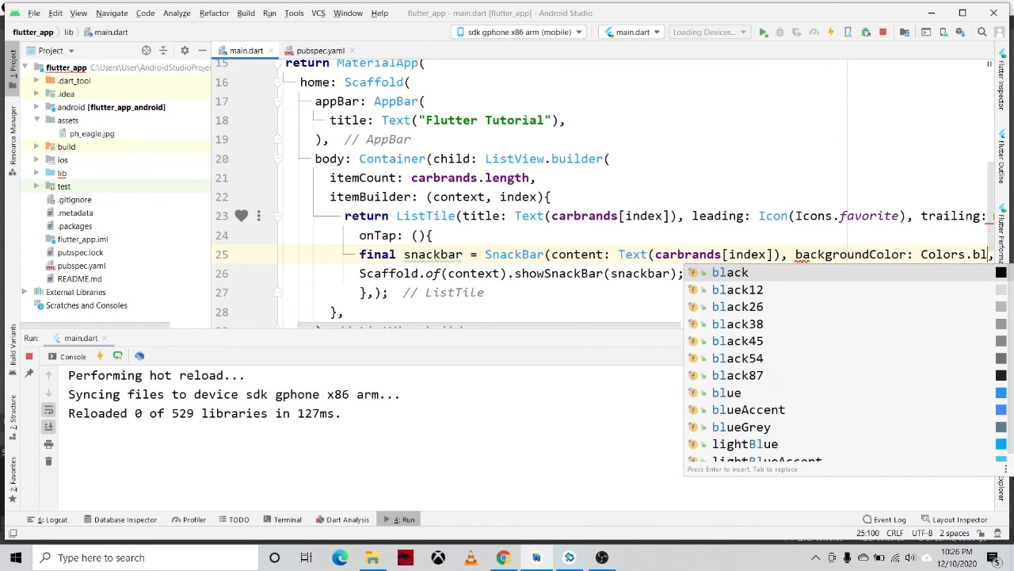
left_click(748, 409)
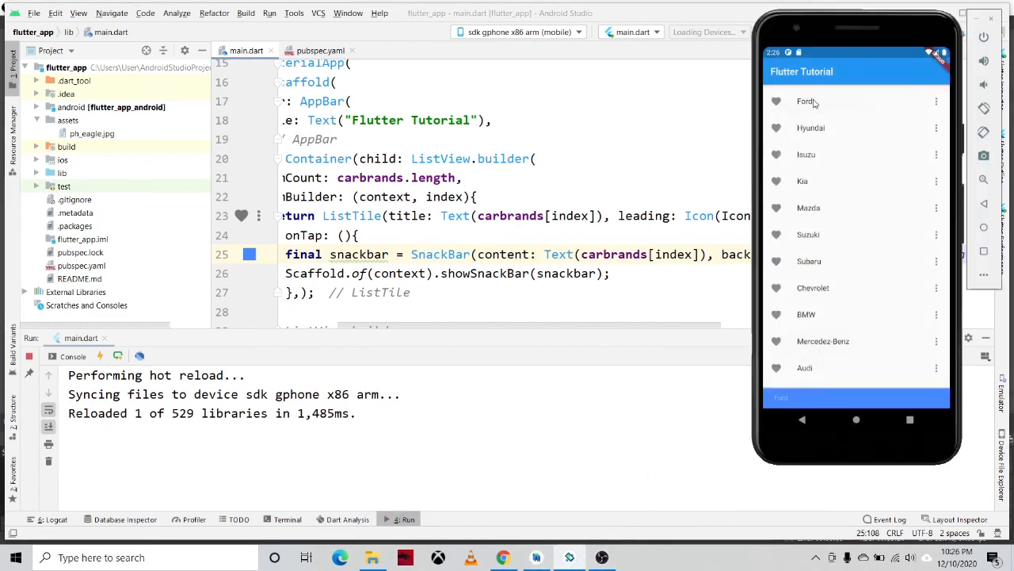
- Tap Kia in the emulator to view its blue SnackBar
left_click(805, 101)
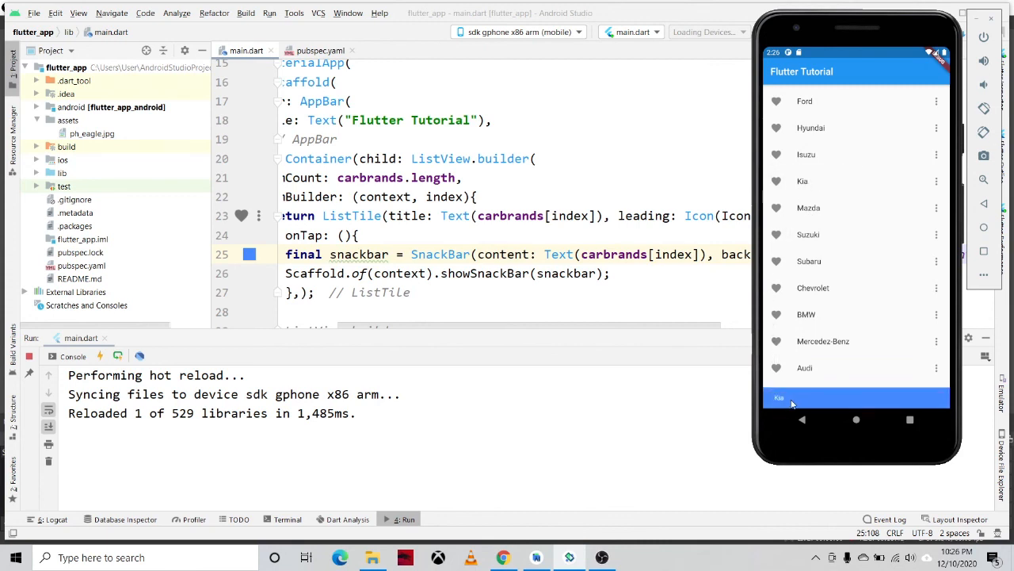
mouse_move(935, 396)
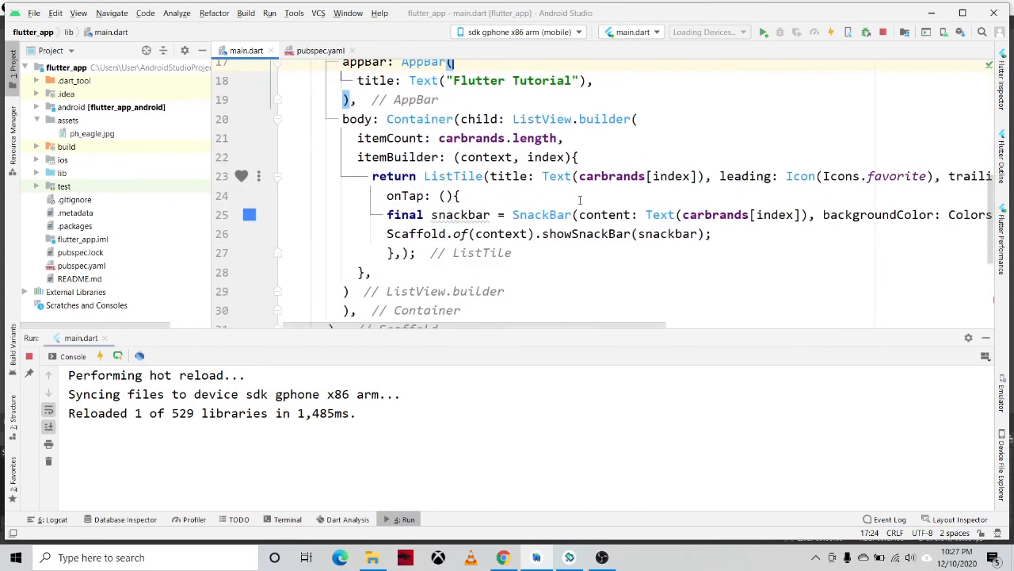
- Highlight the ListTile and SnackBar code while explaining them
double_click(453, 175)
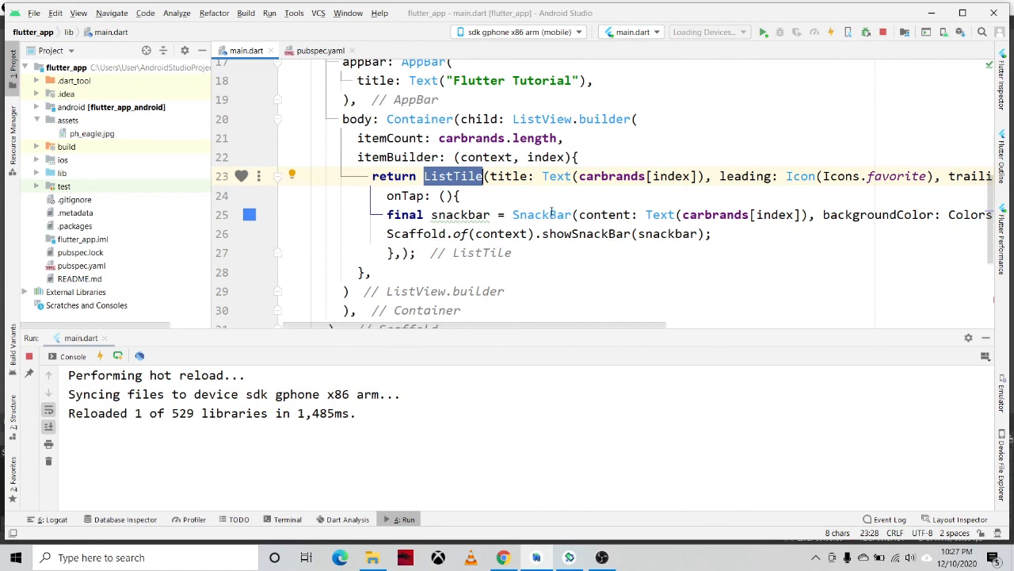
double_click(541, 214)
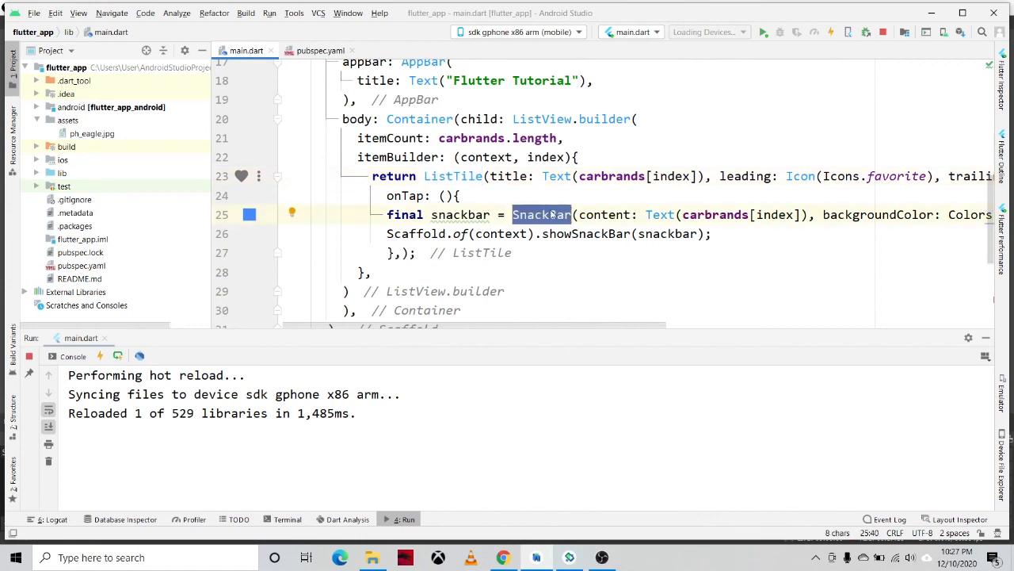